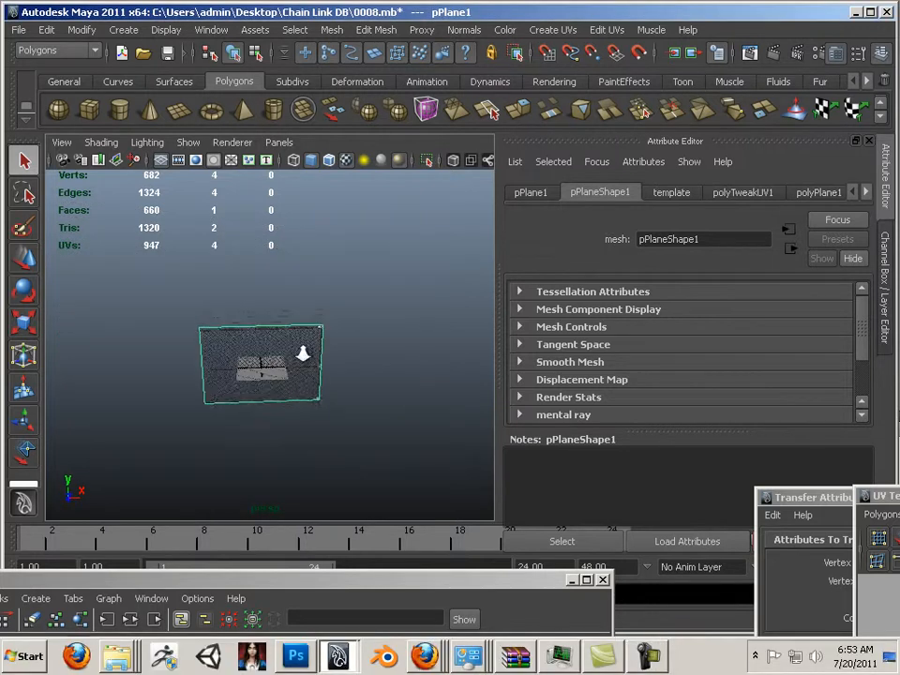
- Select the chain-link fence panel and its duplicate so two panels sit side by side
click(310, 409)
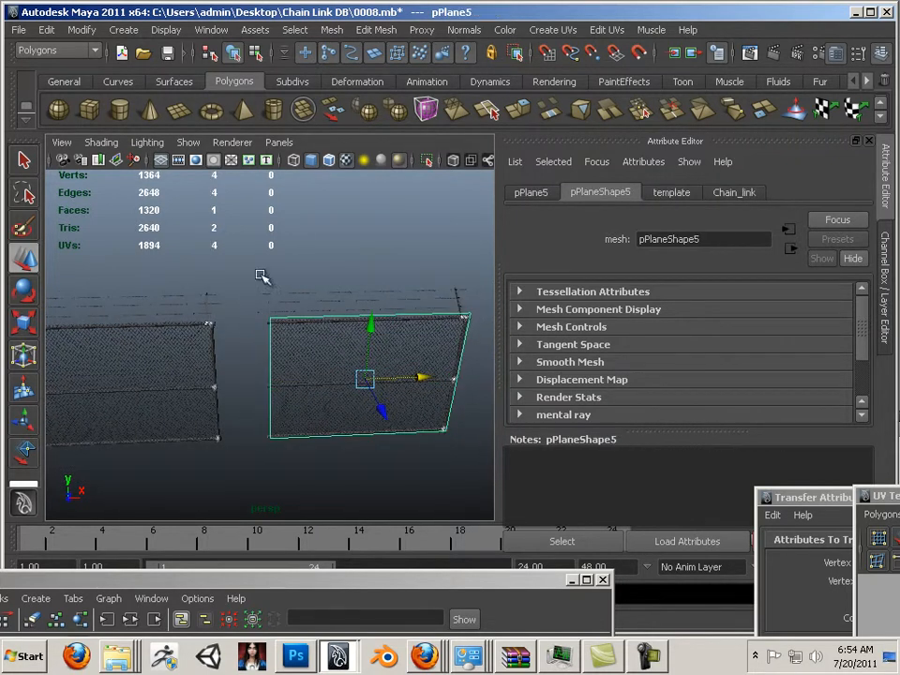
click(328, 439)
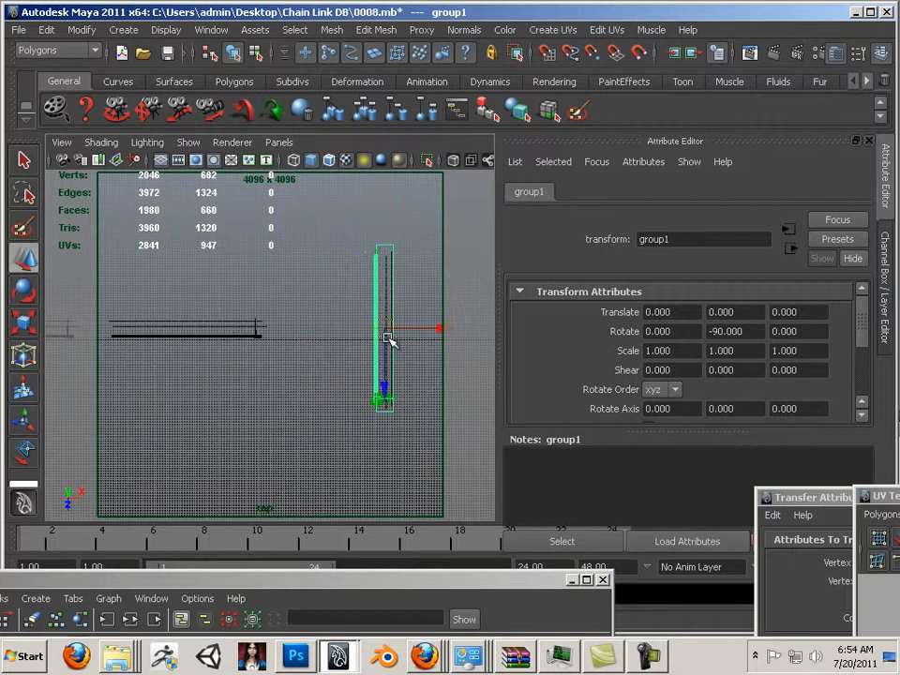
- Slide the rotated fence group to about X -47.5, Z 33.8 so the sections meet at a corner
drag(385, 328, 266, 328)
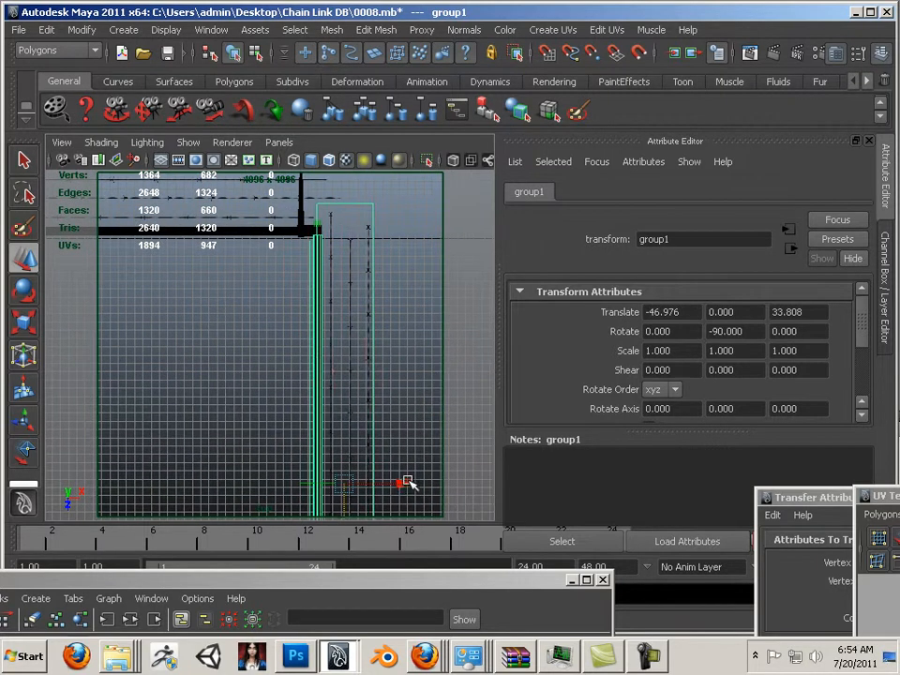
drag(371, 484, 356, 484)
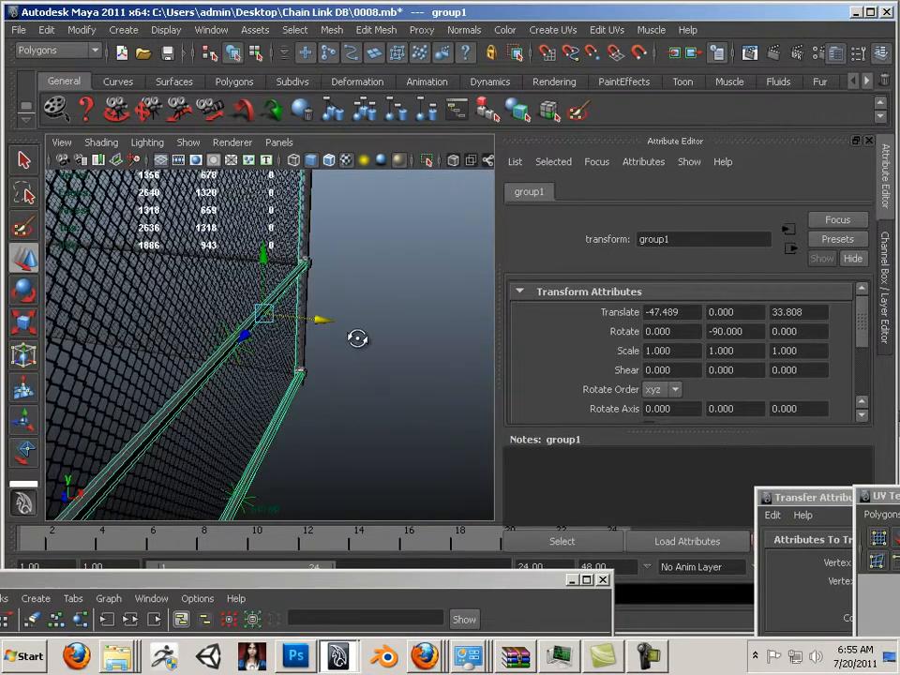
drag(356, 337, 306, 301)
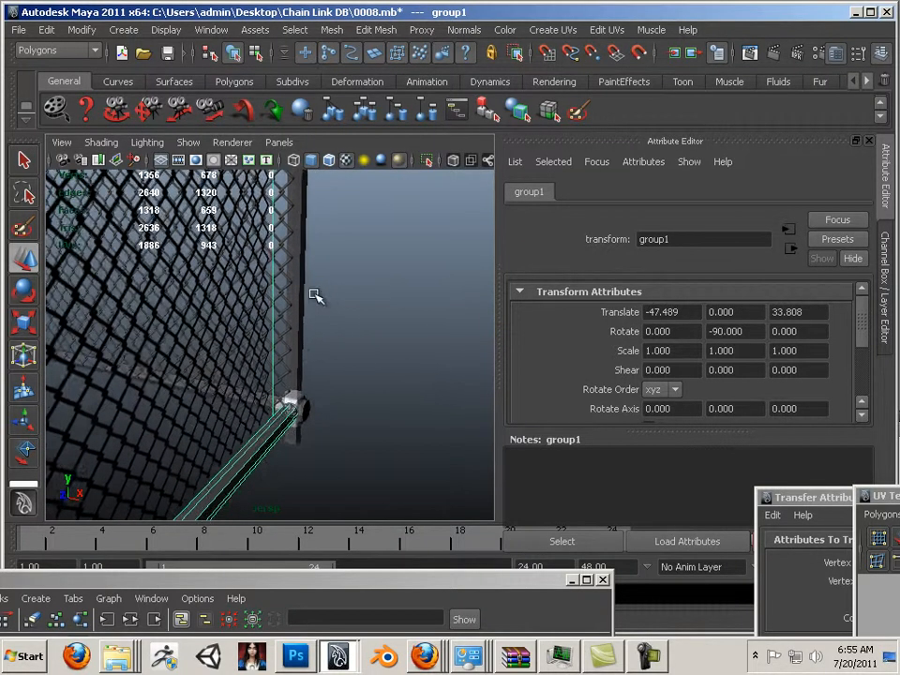
drag(315, 296, 336, 347)
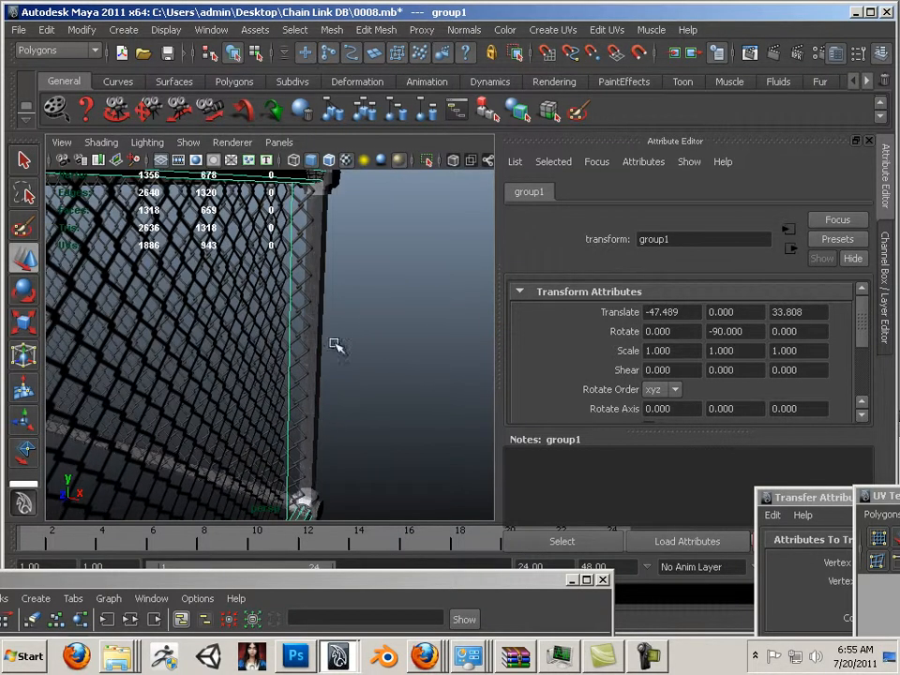
drag(336, 345, 326, 409)
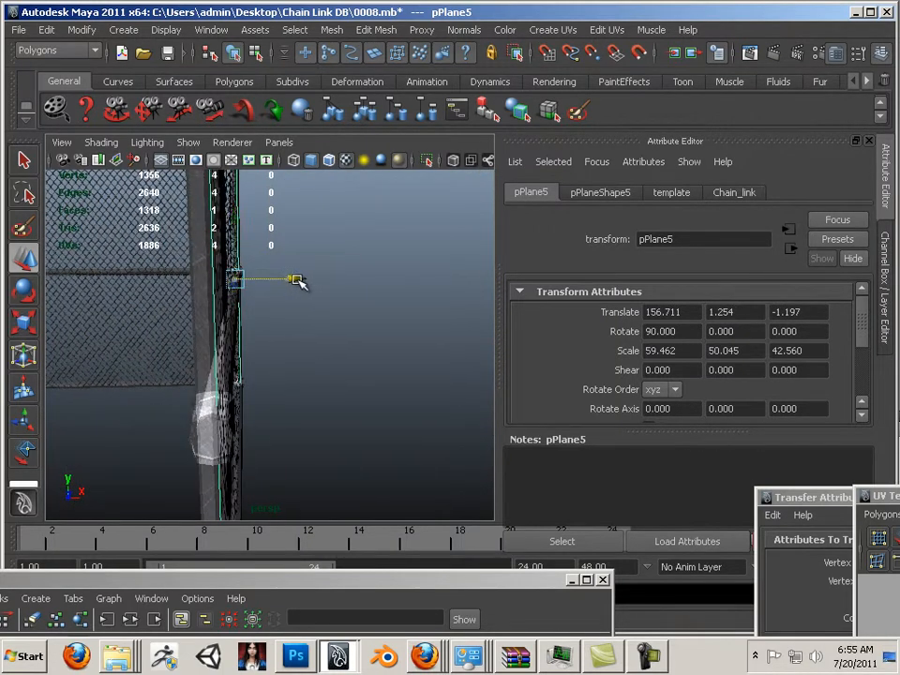
- Nudge pPlane5 to about X 156.4, Z -1.79 and the barbed wire arm to X 155.885 at the post
drag(296, 281, 300, 285)
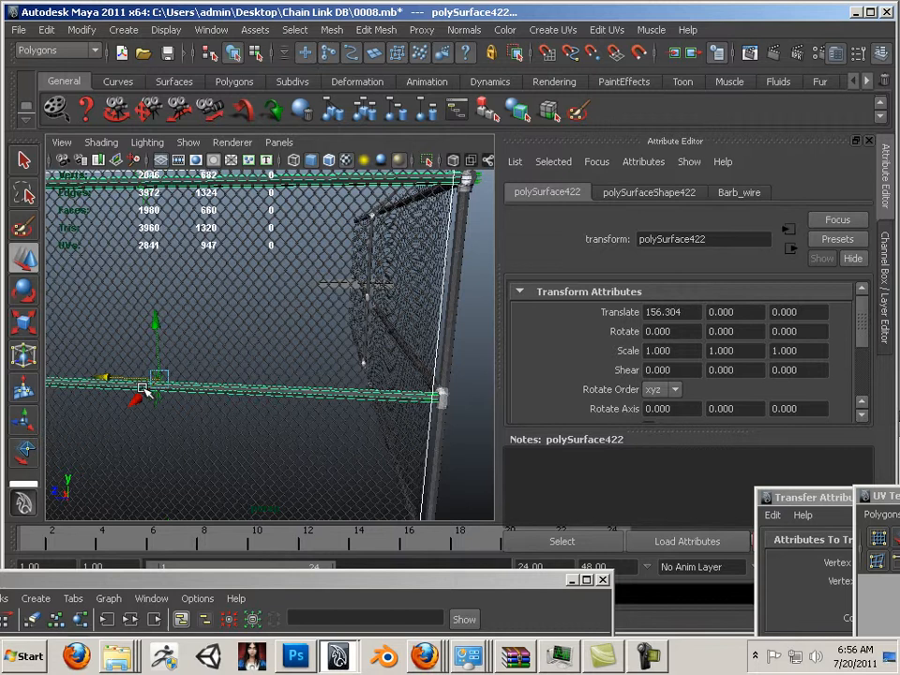
drag(143, 389, 120, 377)
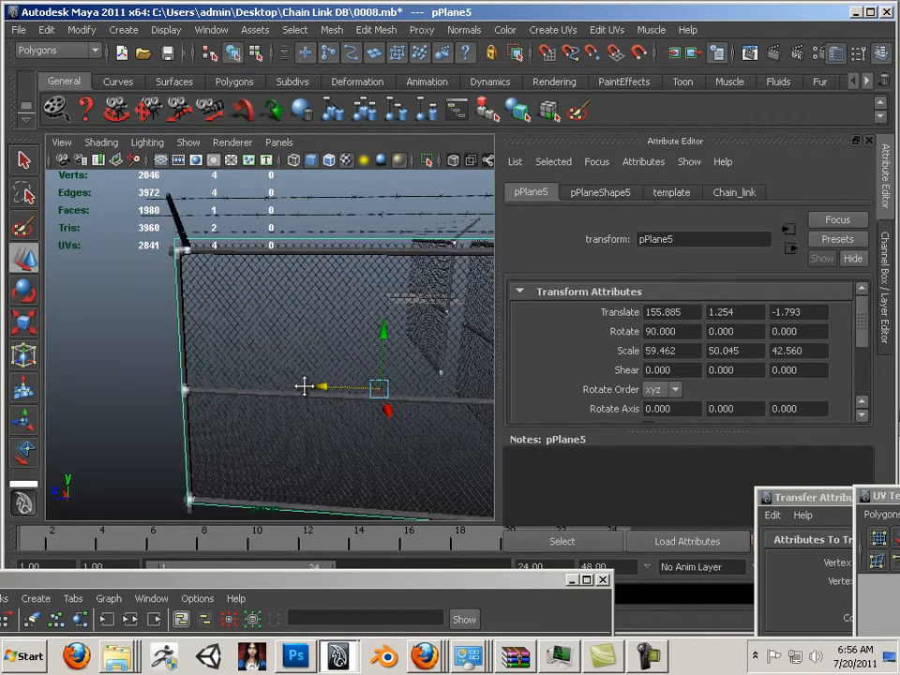
drag(303, 387, 330, 397)
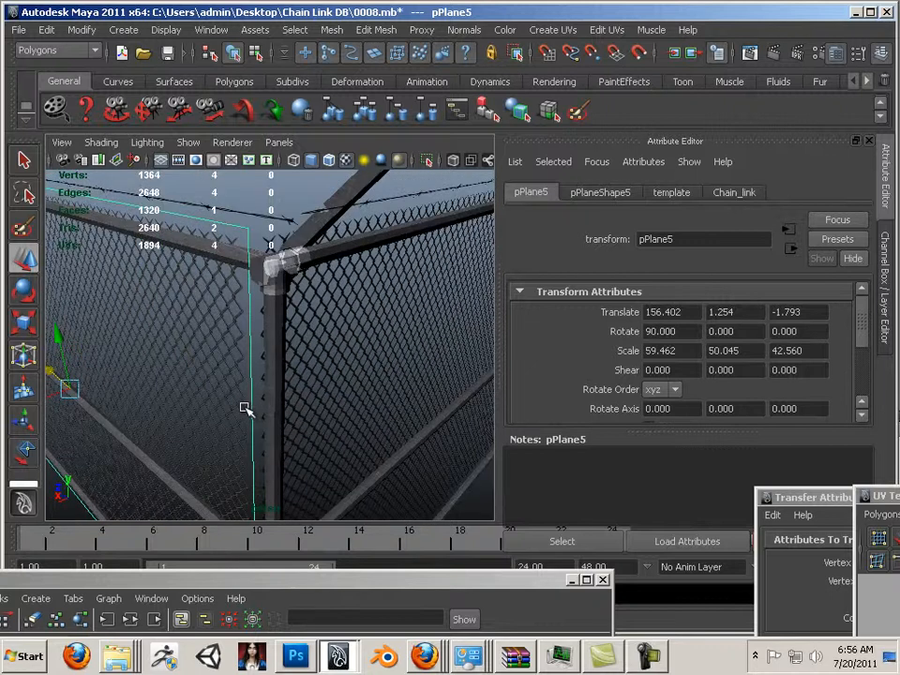
drag(244, 409, 94, 379)
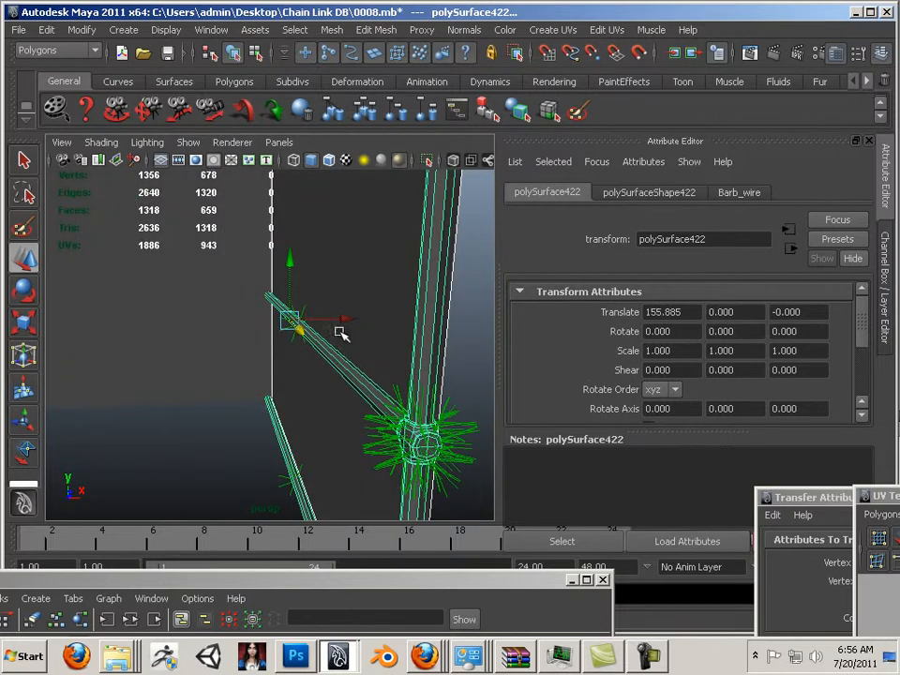
- Move the barbed wire arm to Z -0.811 and change the viewport's surface display option
drag(319, 322, 337, 322)
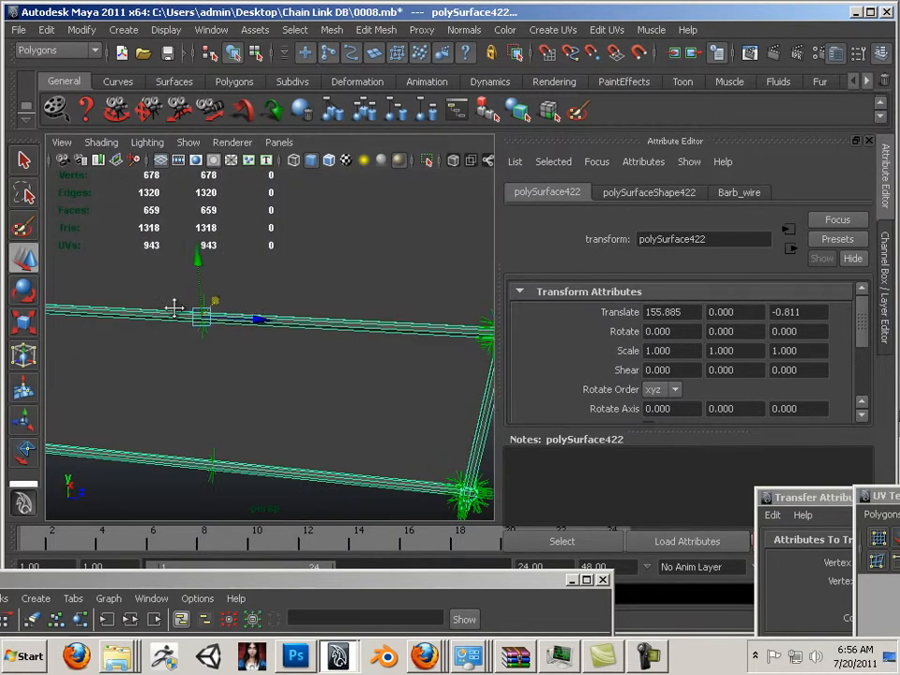
click(101, 142)
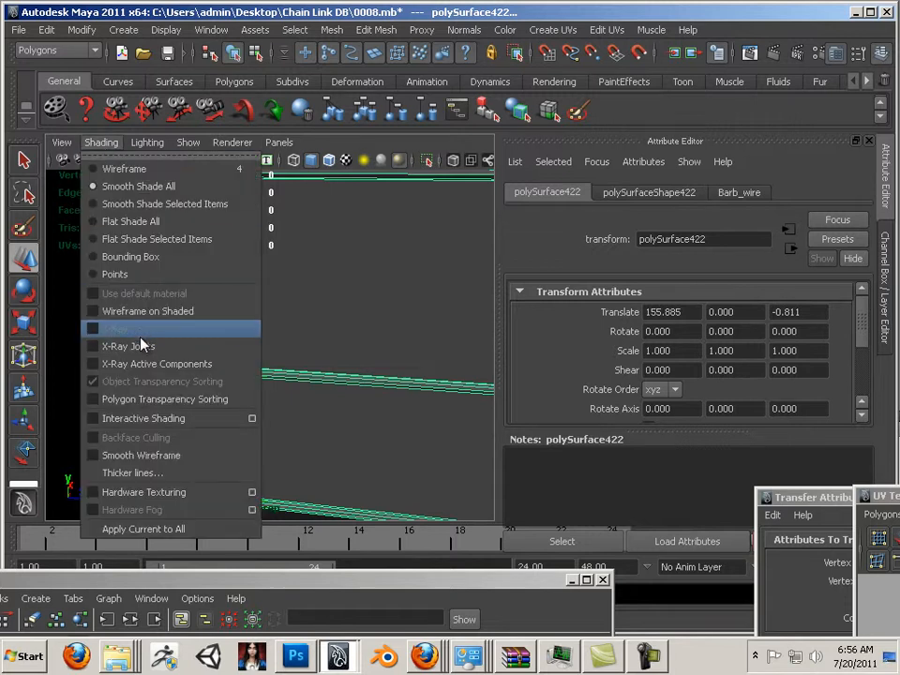
mouse_move(101, 439)
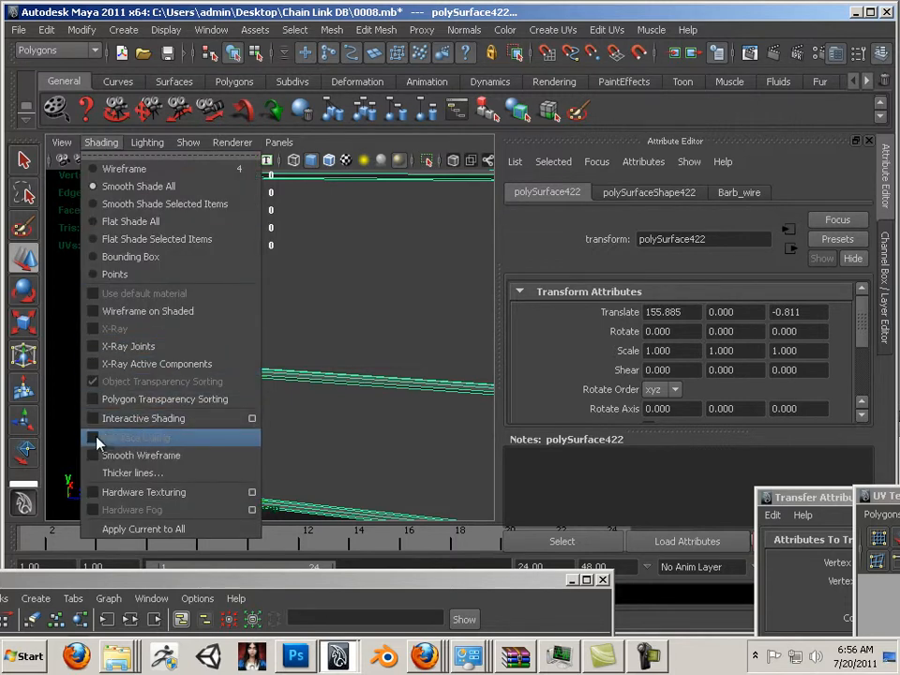
click(135, 439)
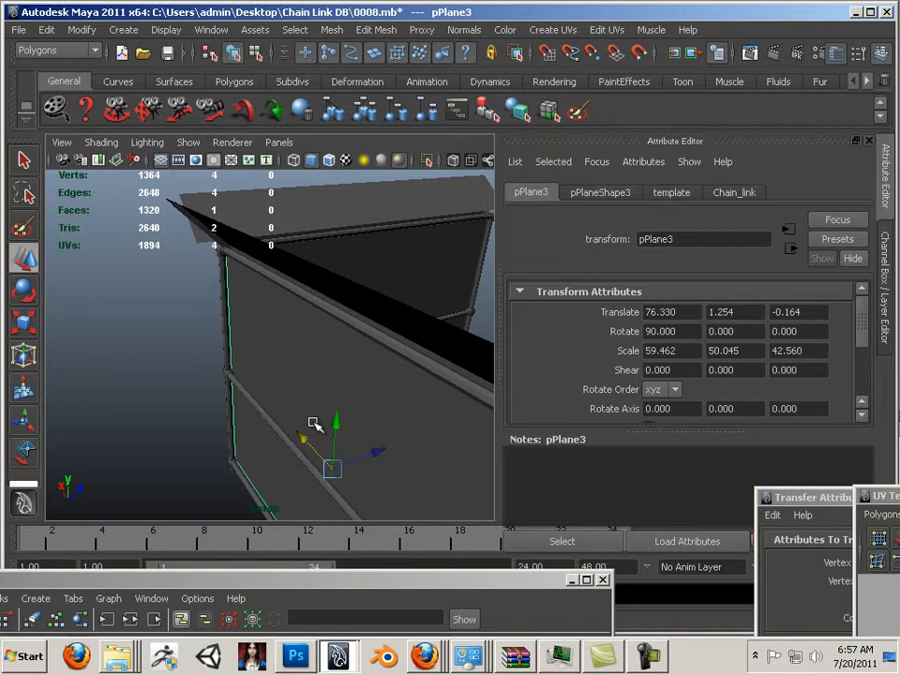
- Shift pPlane3 and pPlane5 toward the post to close the corner gap
drag(334, 469, 334, 394)
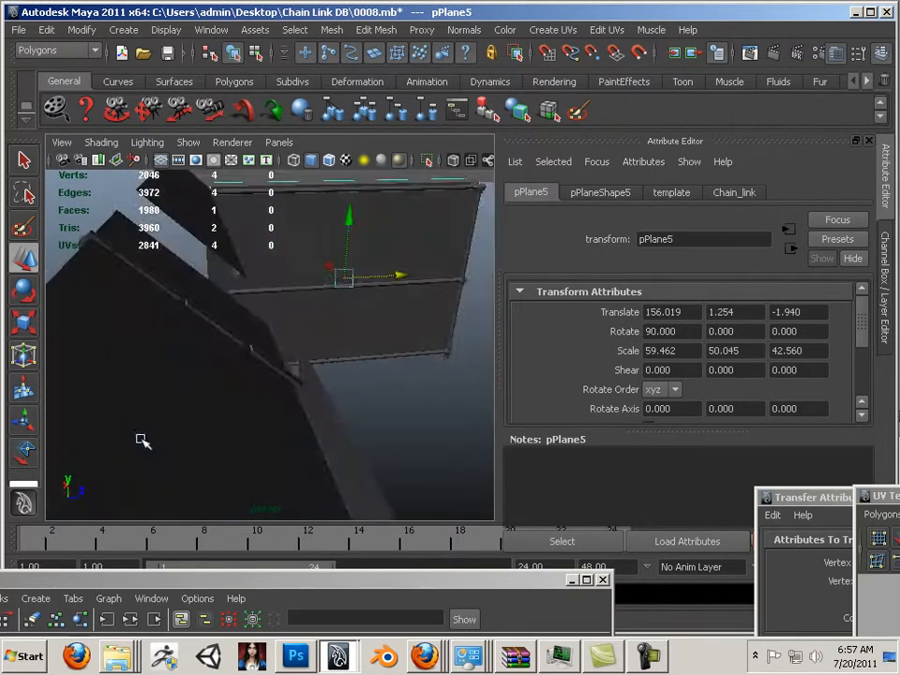
drag(141, 440, 326, 459)
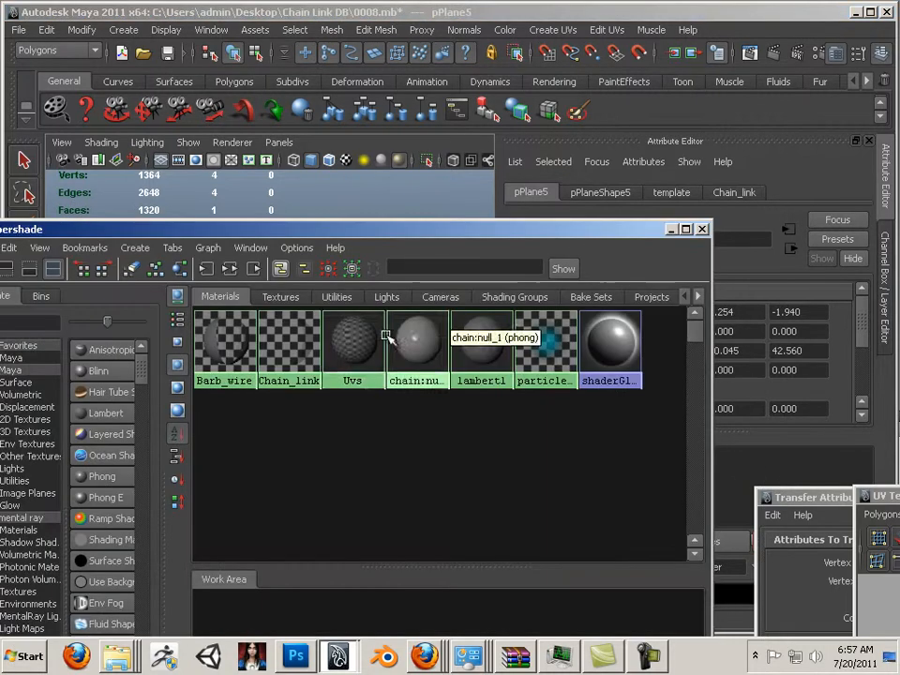
- Assign the chain_link material and inspect the texture wrapping around the corner post
click(226, 347)
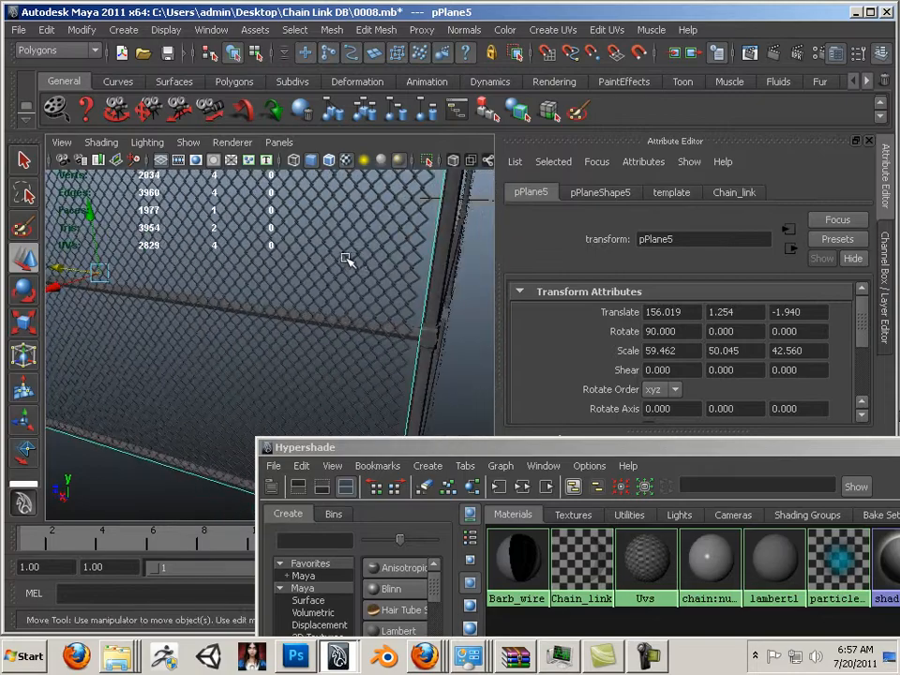
drag(347, 263, 389, 251)
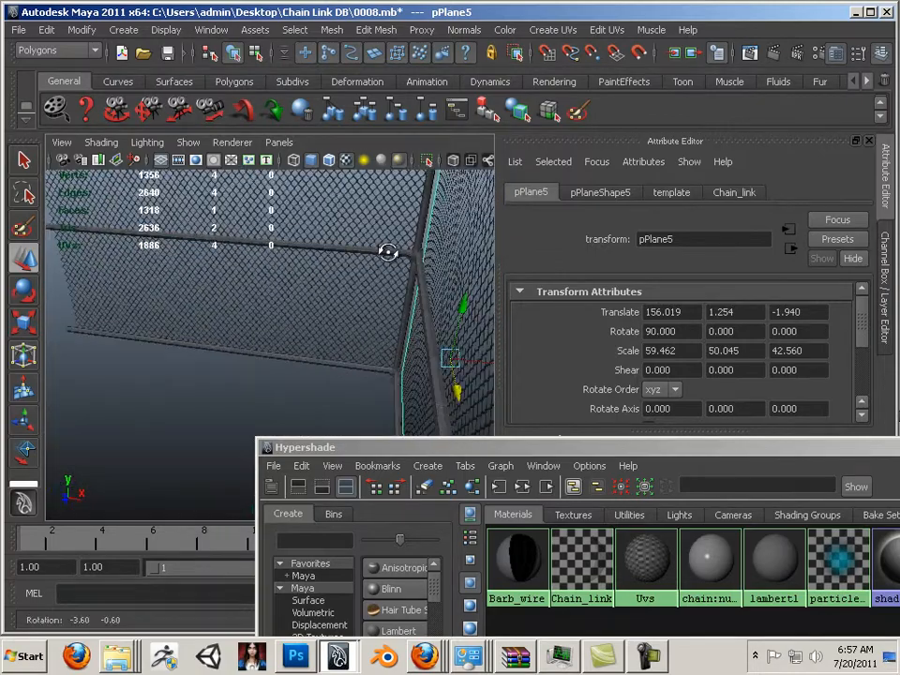
drag(386, 251, 430, 323)
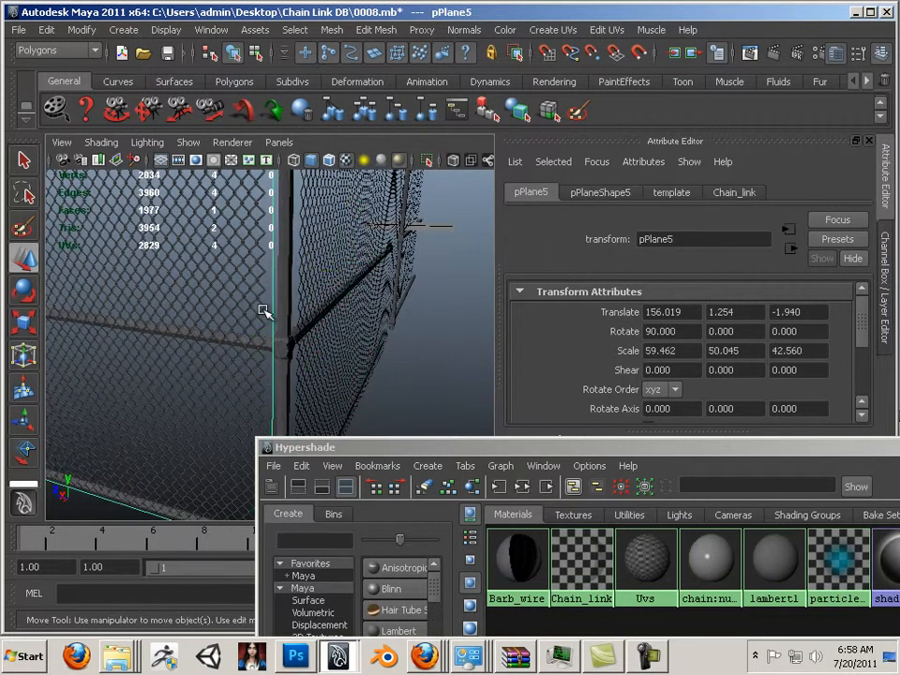
- Insert an edge loop across pPlane5 via the component marking menu
click(263, 311)
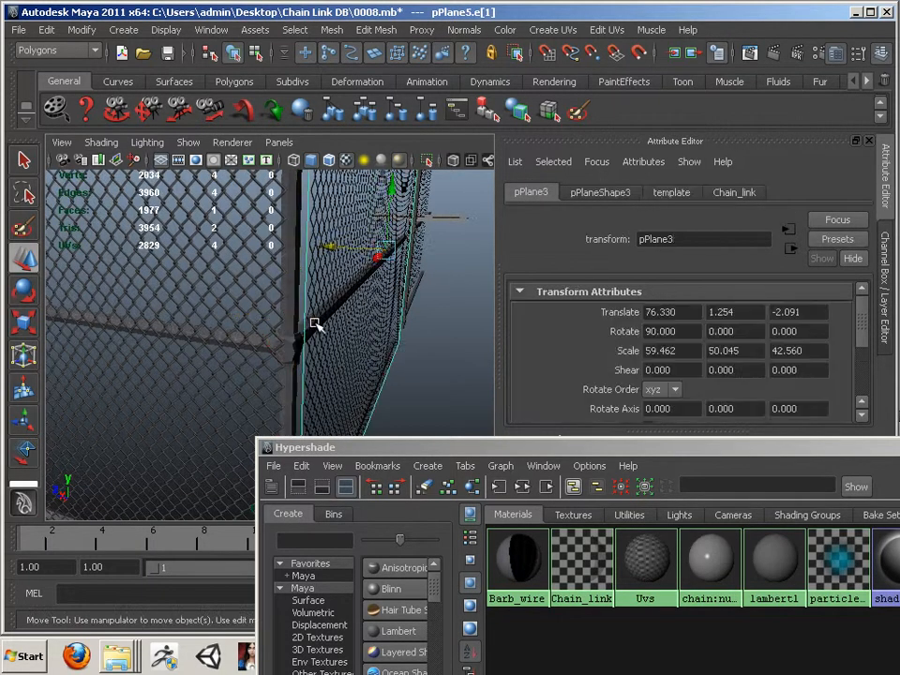
right_click(309, 323)
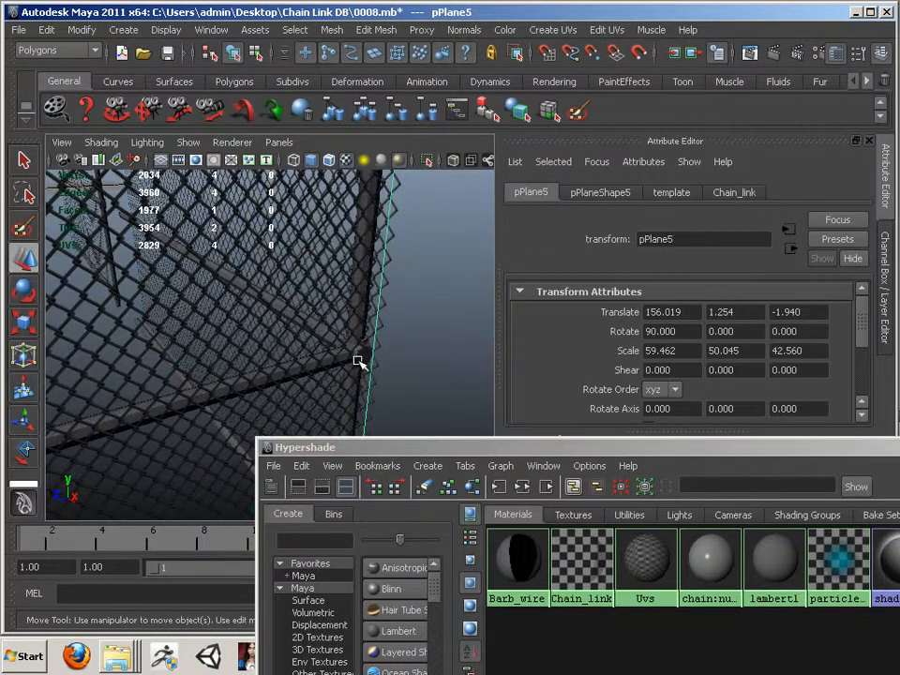
right_click(353, 310)
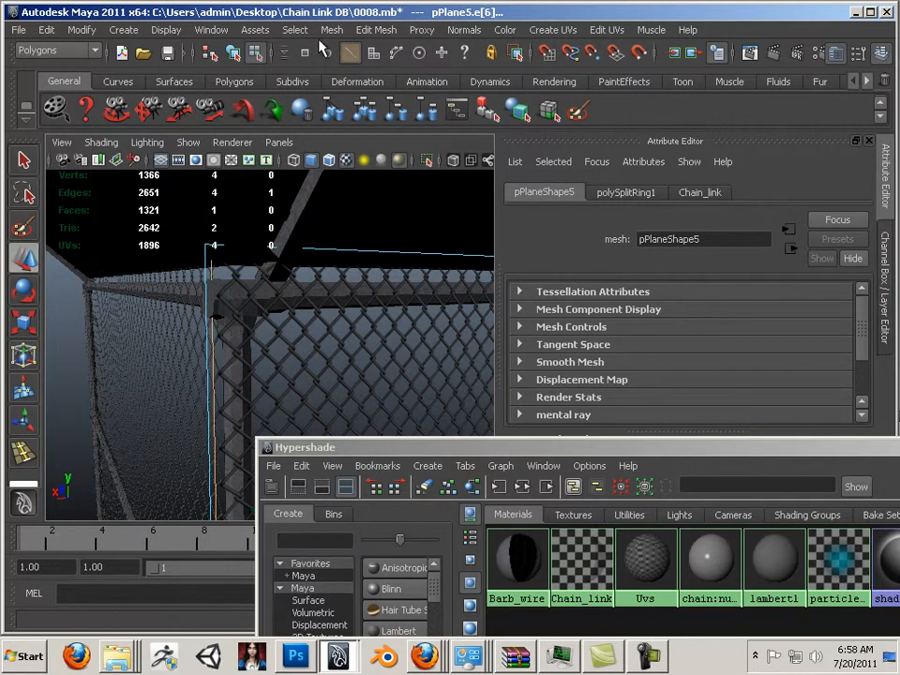
- Cut an edge loop across the second fence plane with the Insert Edge Loop Tool
click(375, 30)
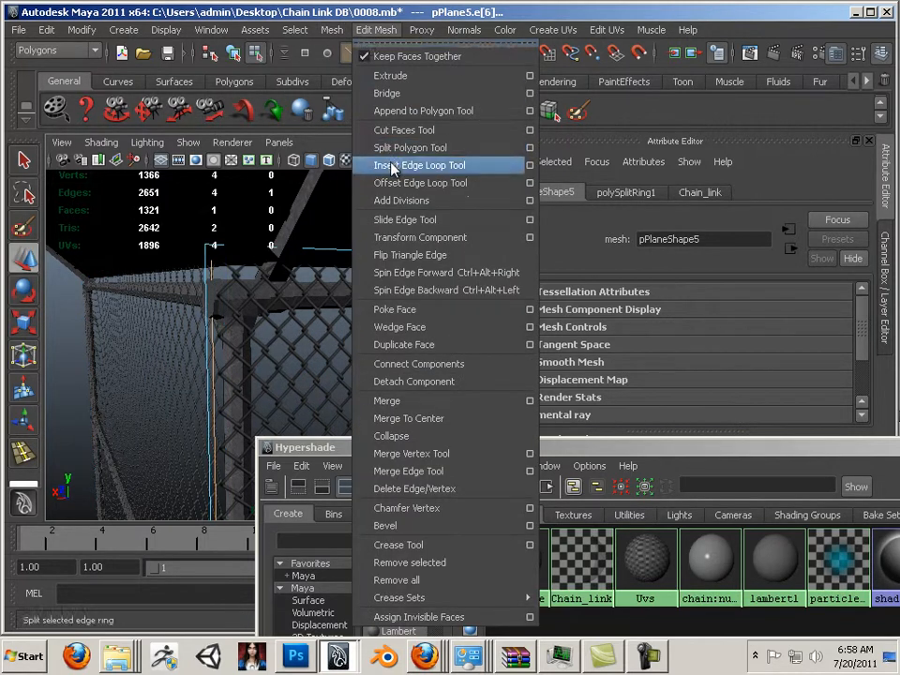
click(420, 165)
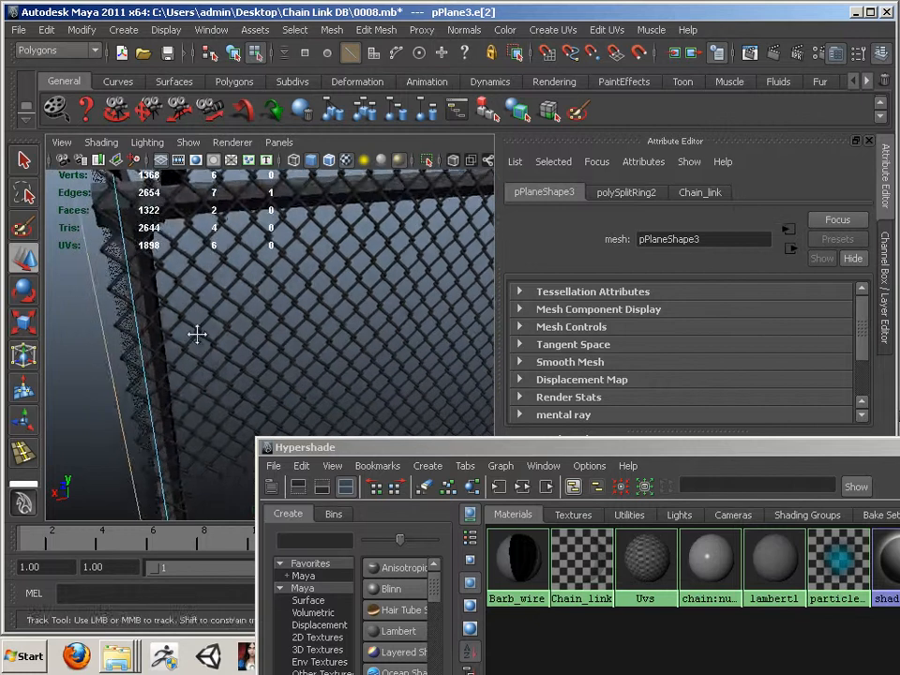
drag(197, 334, 259, 367)
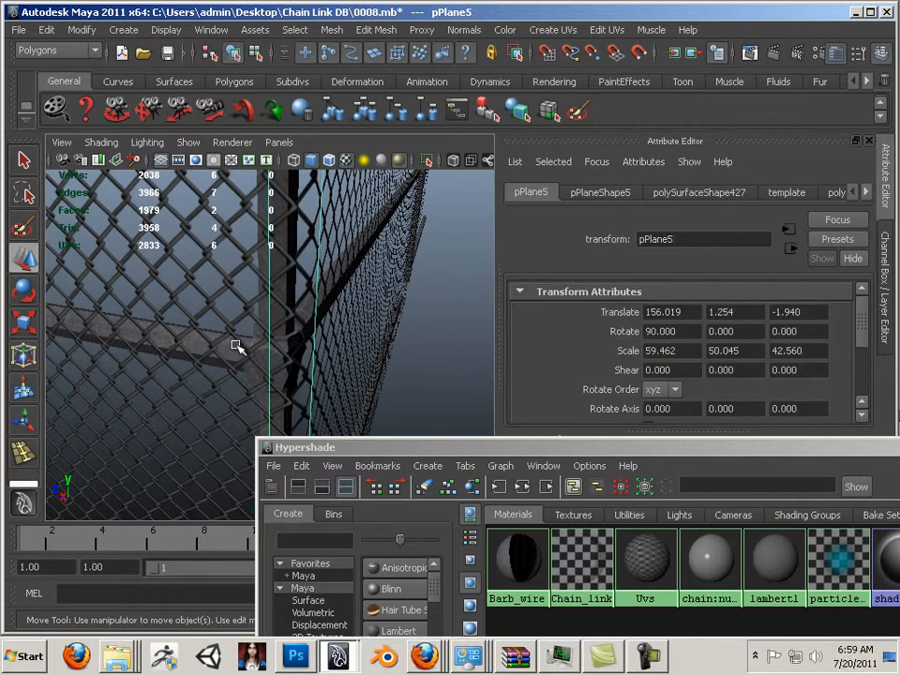
- Move a fence-plane edge toward the corner, shifting the plane to Z -2.122
click(319, 323)
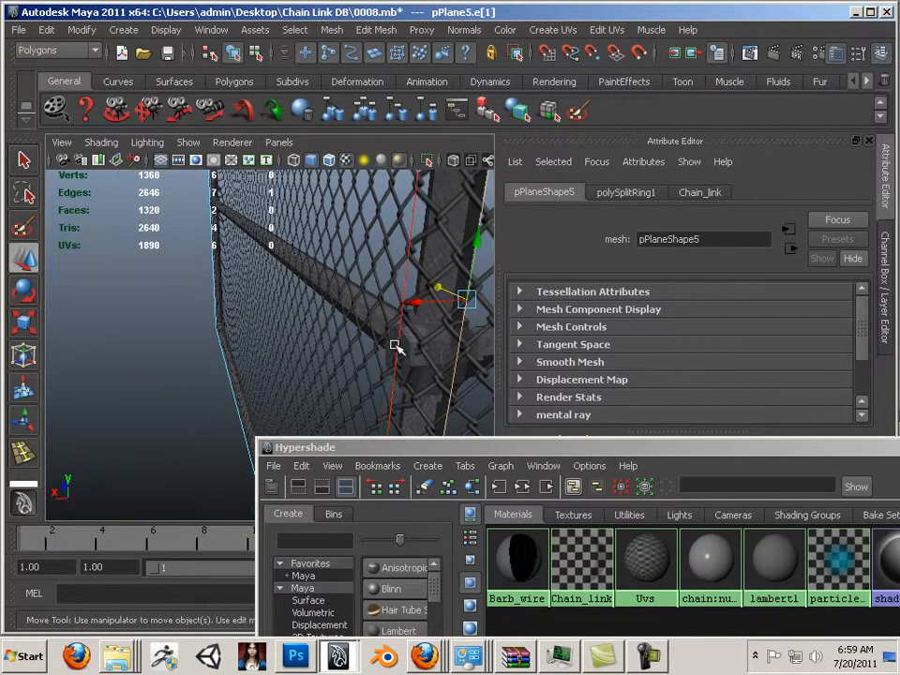
drag(441, 301, 356, 290)
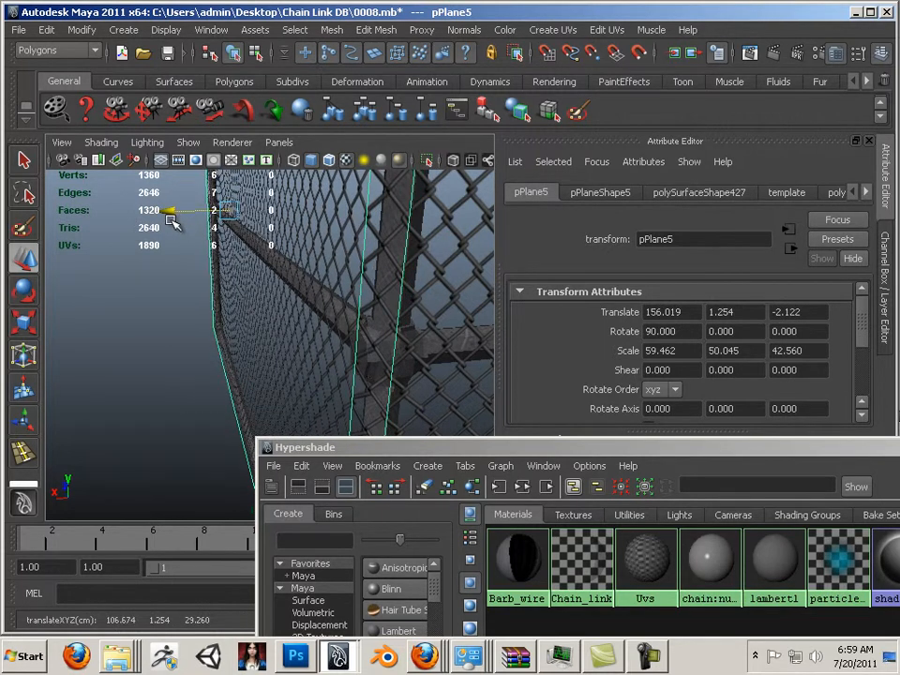
click(251, 319)
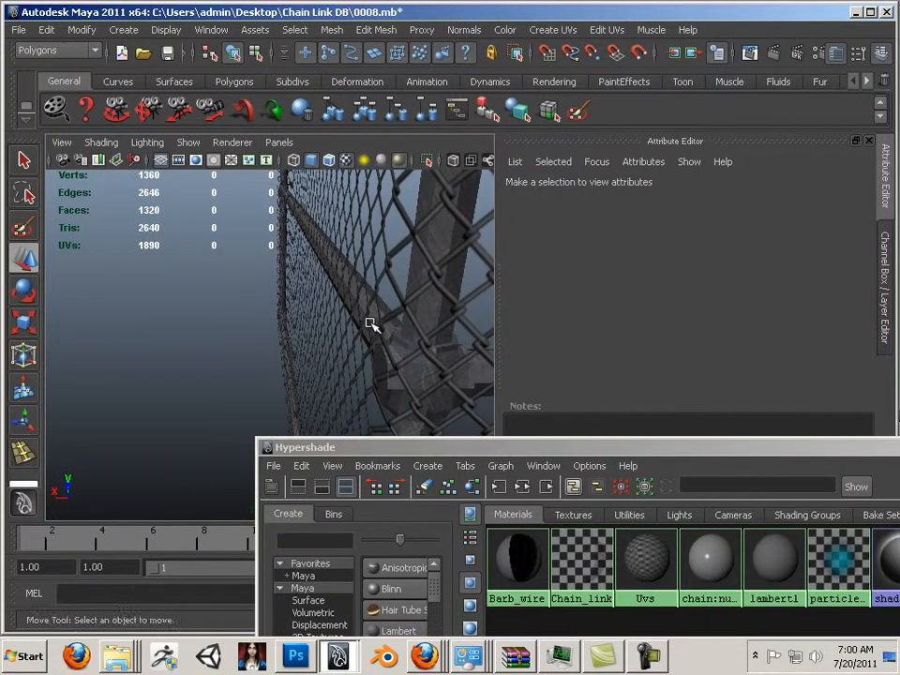
drag(375, 326, 403, 327)
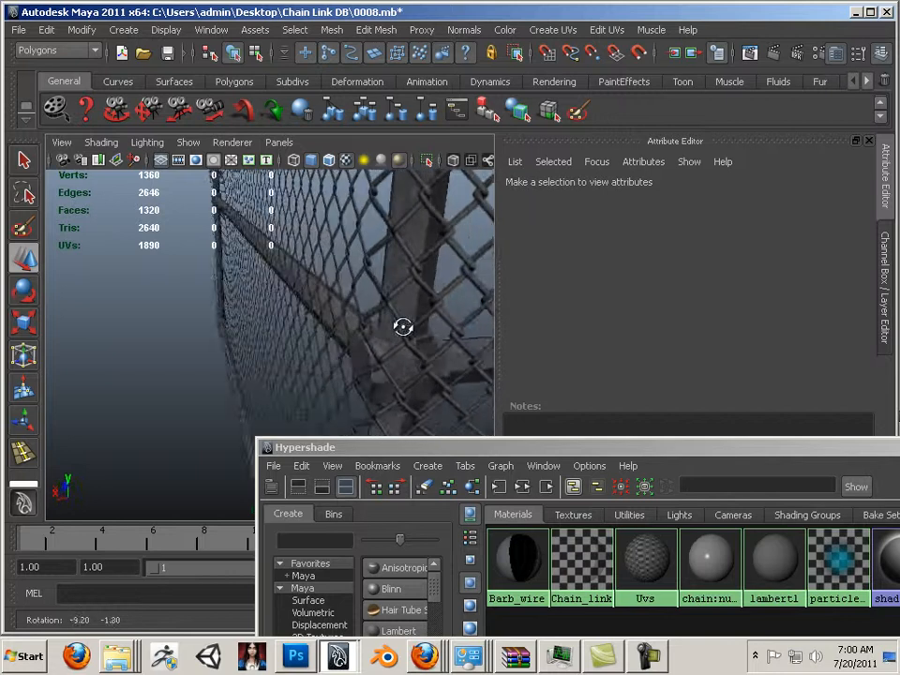
drag(403, 327, 570, 327)
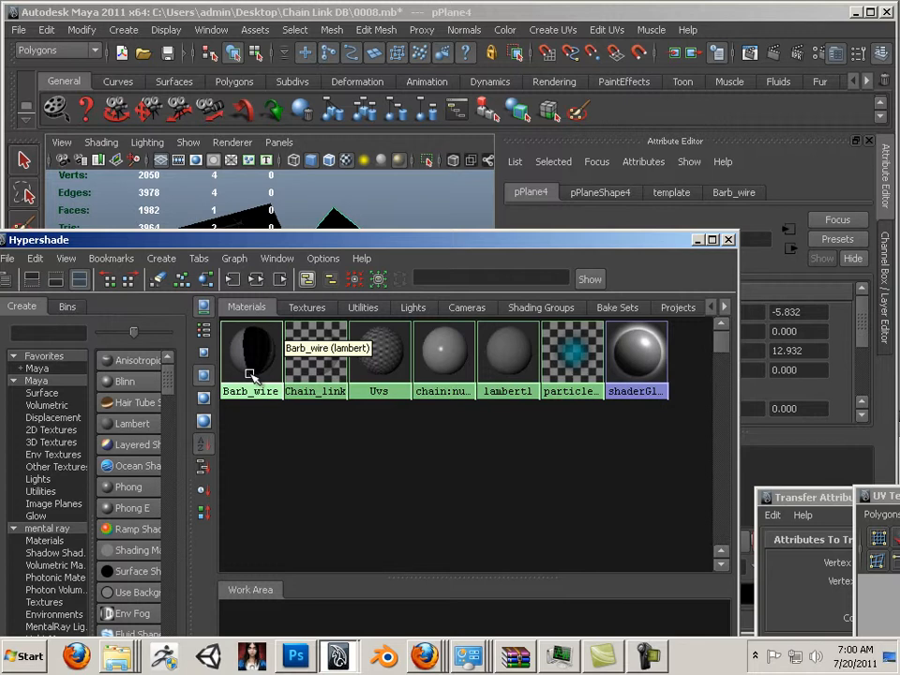
- Feed barb_wire_tex_1 into the Barb_wire material's incandescence in Hypershade
click(252, 353)
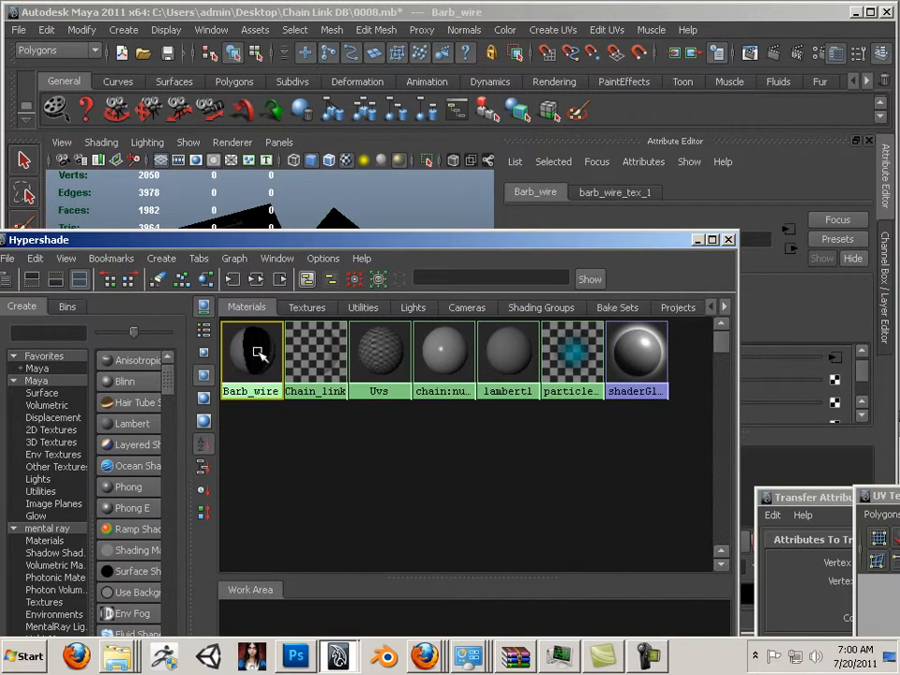
click(307, 308)
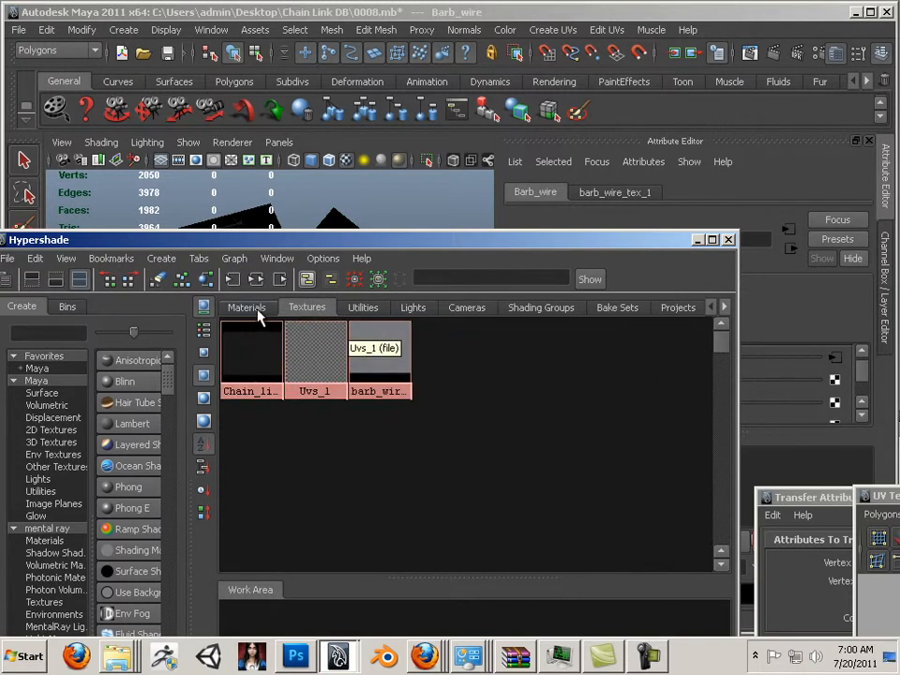
click(248, 308)
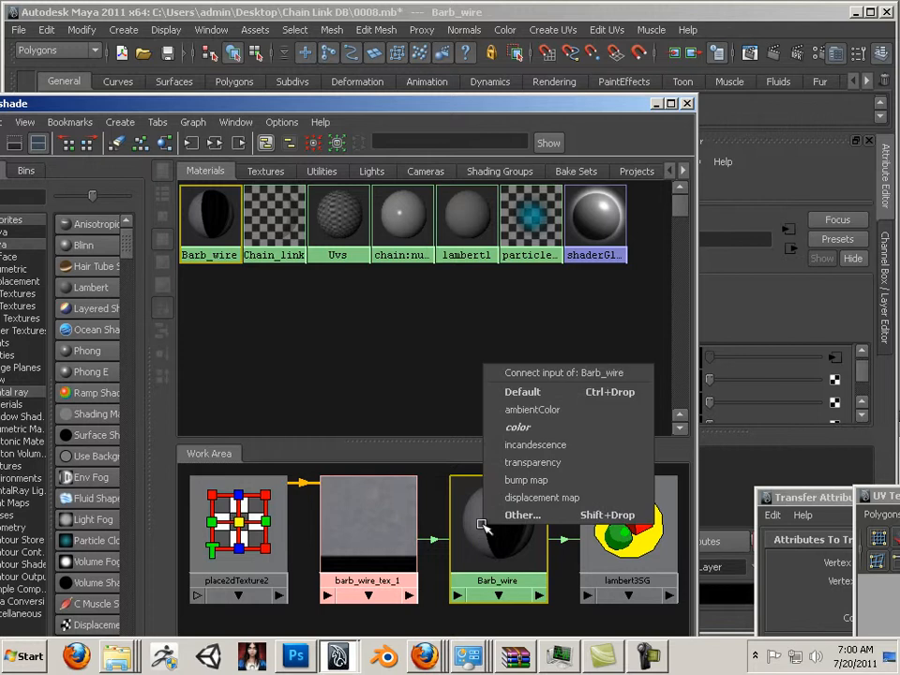
mouse_move(537, 445)
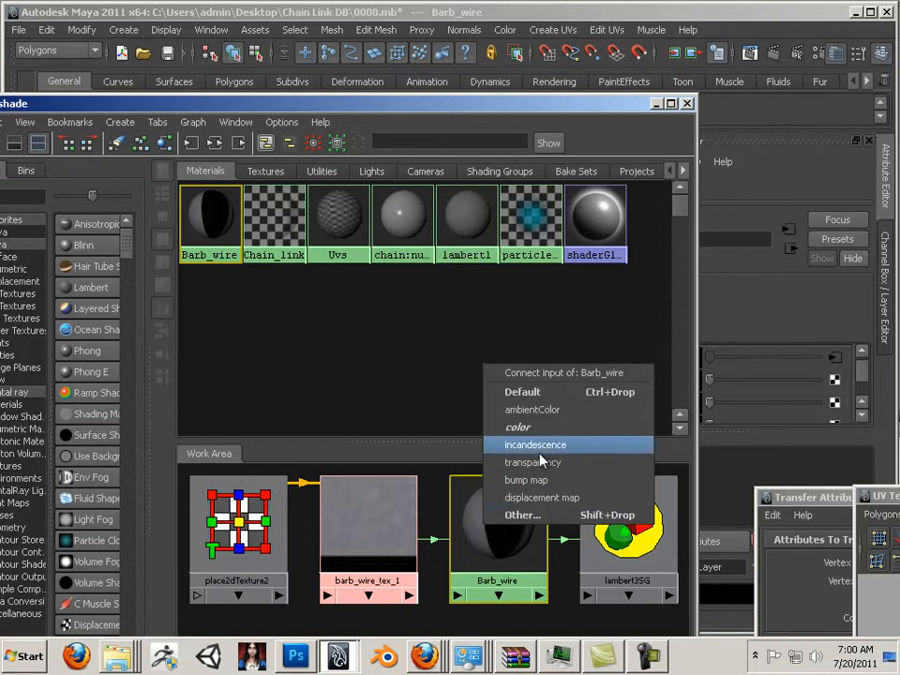
click(537, 445)
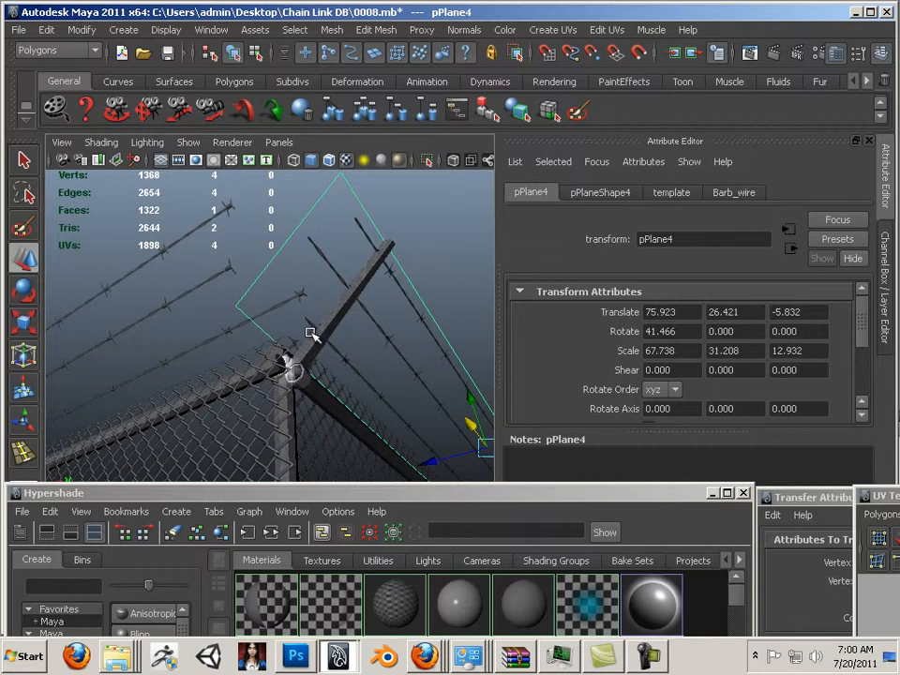
- Enable Wireframe on Shaded and switch the arm plane to vertex editing
click(101, 142)
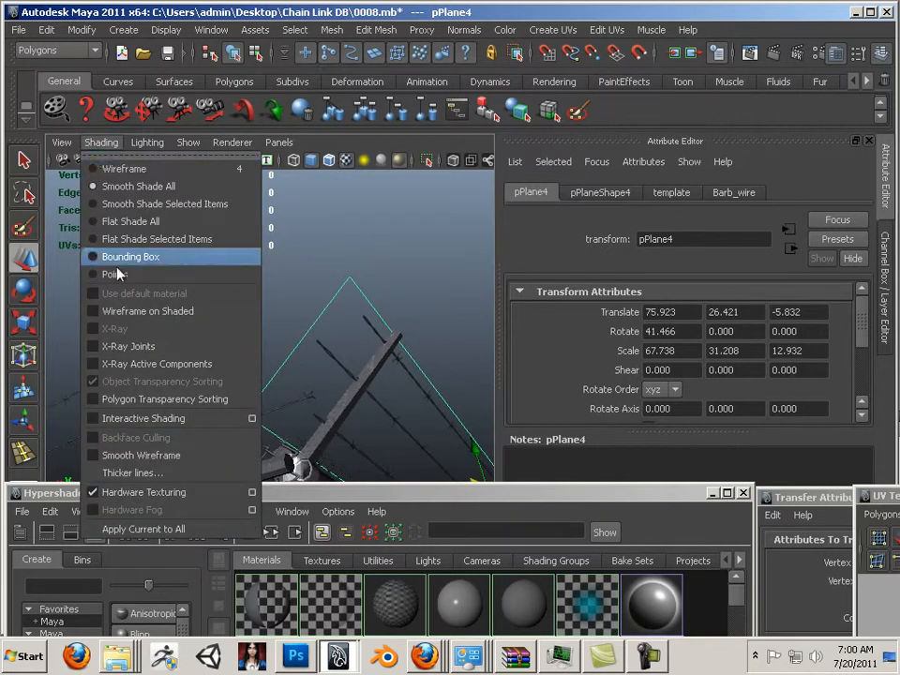
click(124, 168)
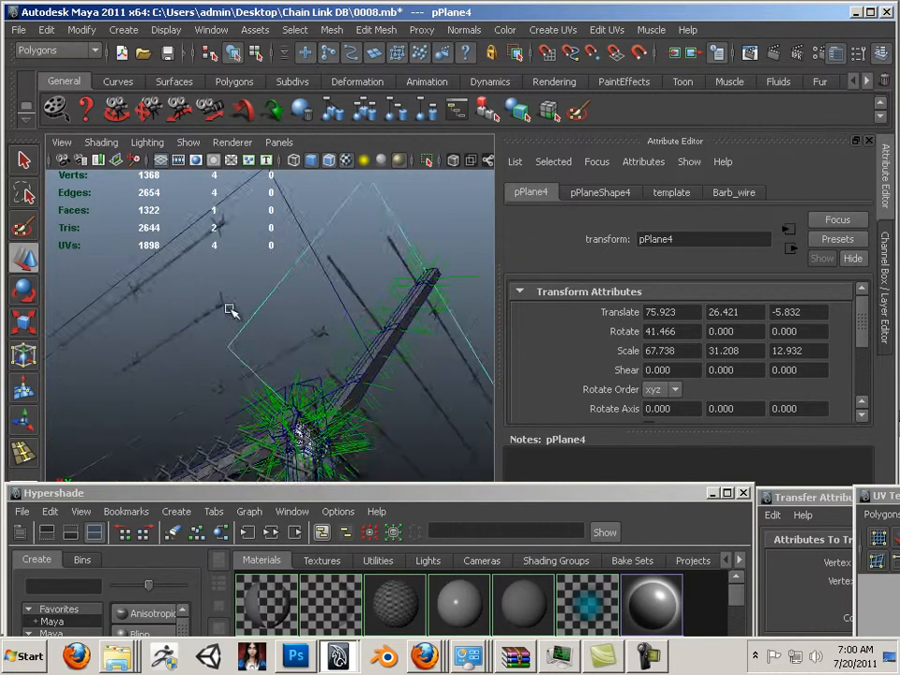
right_click(328, 299)
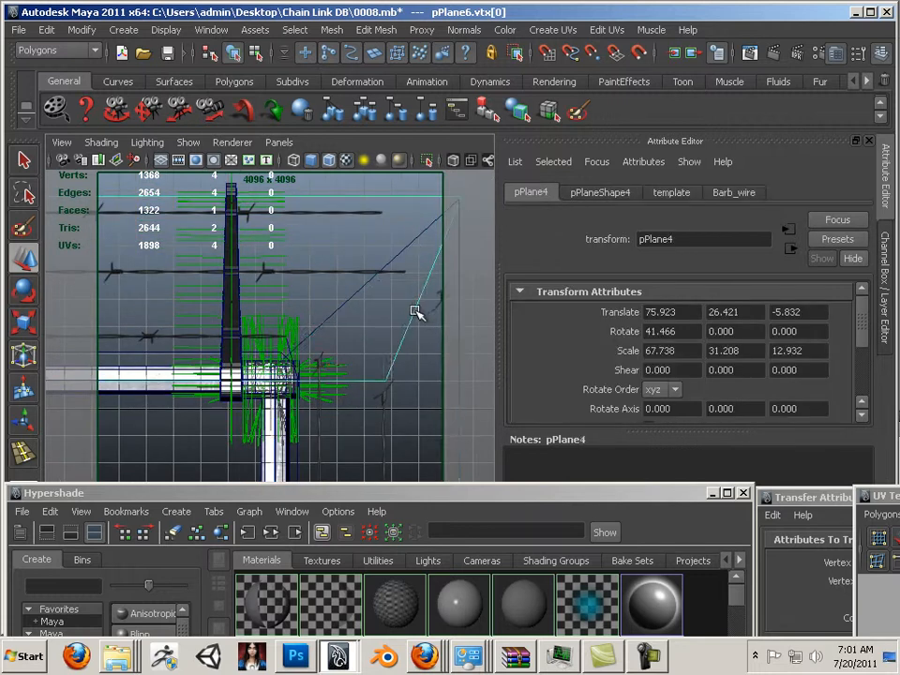
mouse_move(405, 405)
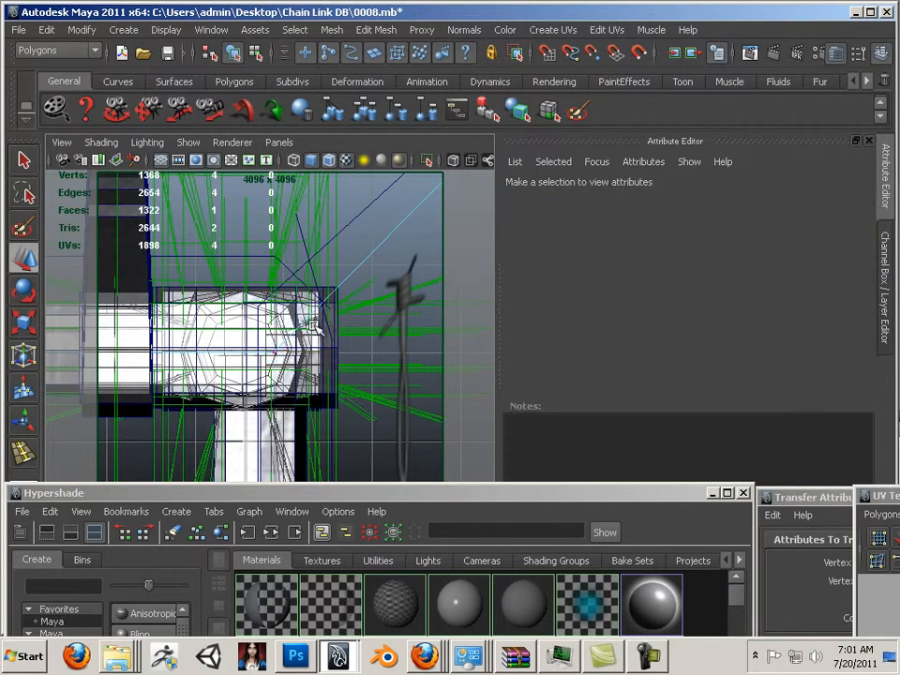
- Move the barbed-wire arm plane's corner vertices to meet the post near X 155.885, Z -5.96
click(352, 225)
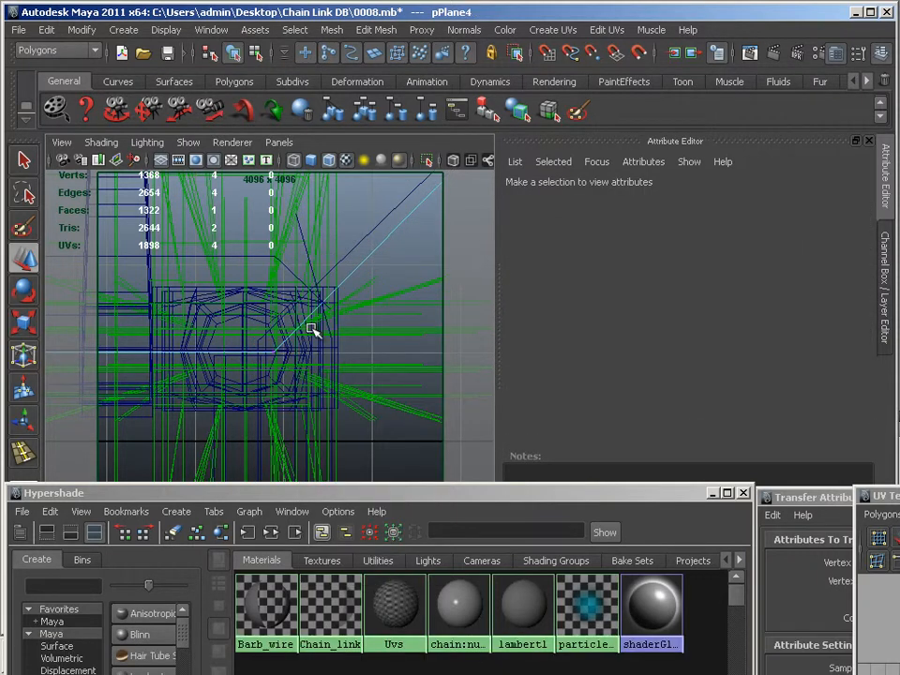
click(272, 334)
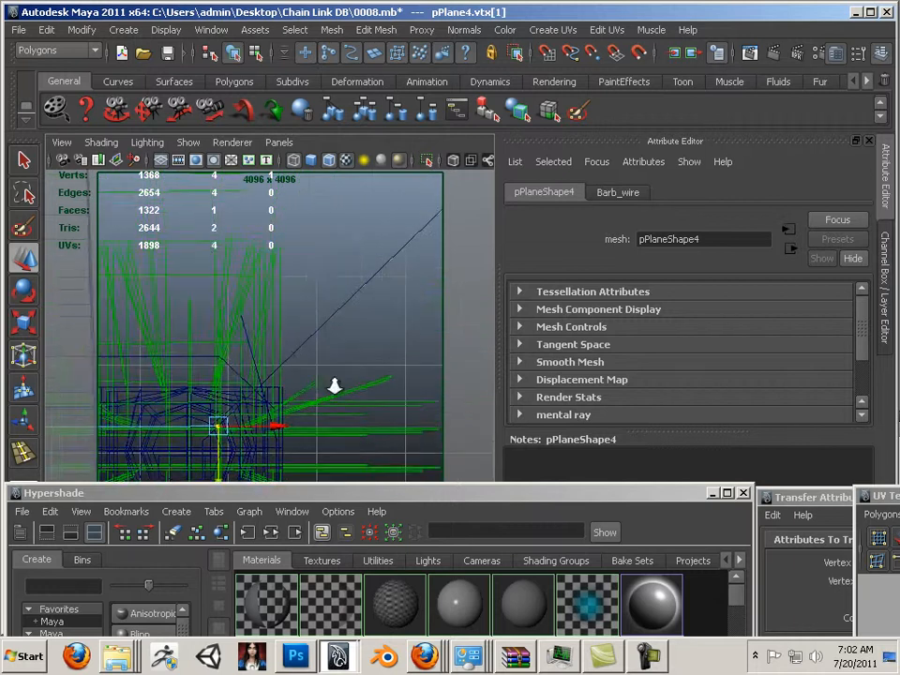
click(394, 326)
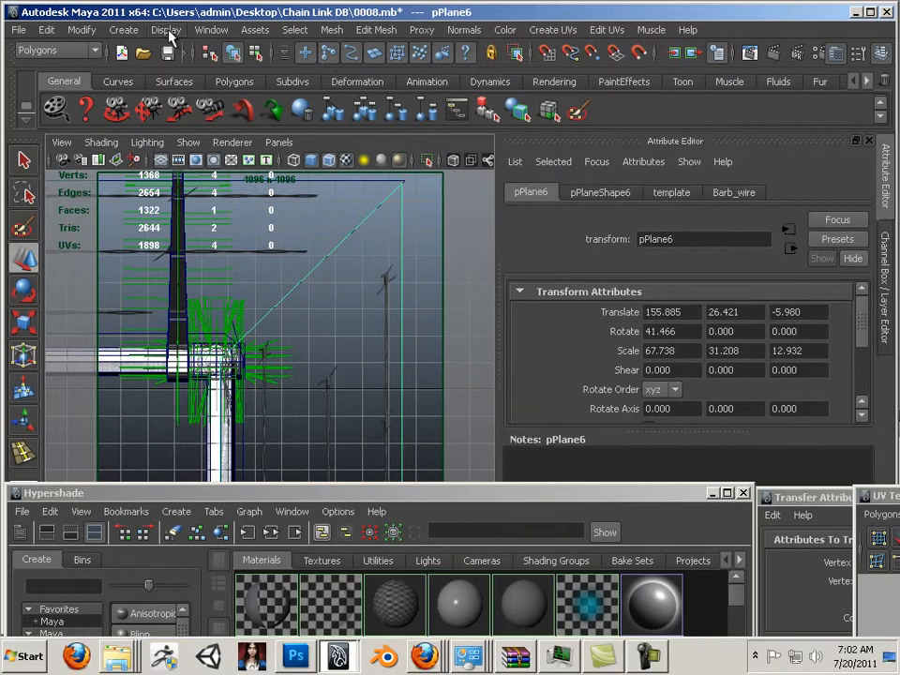
- Bring up the UV Texture Editor showing the wire texture strip
click(210, 30)
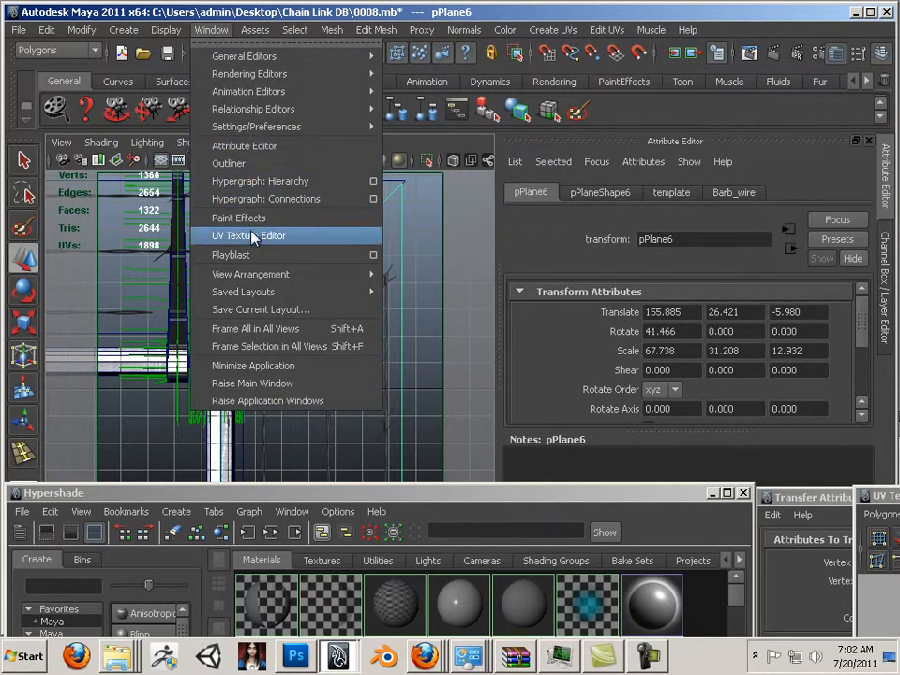
click(248, 236)
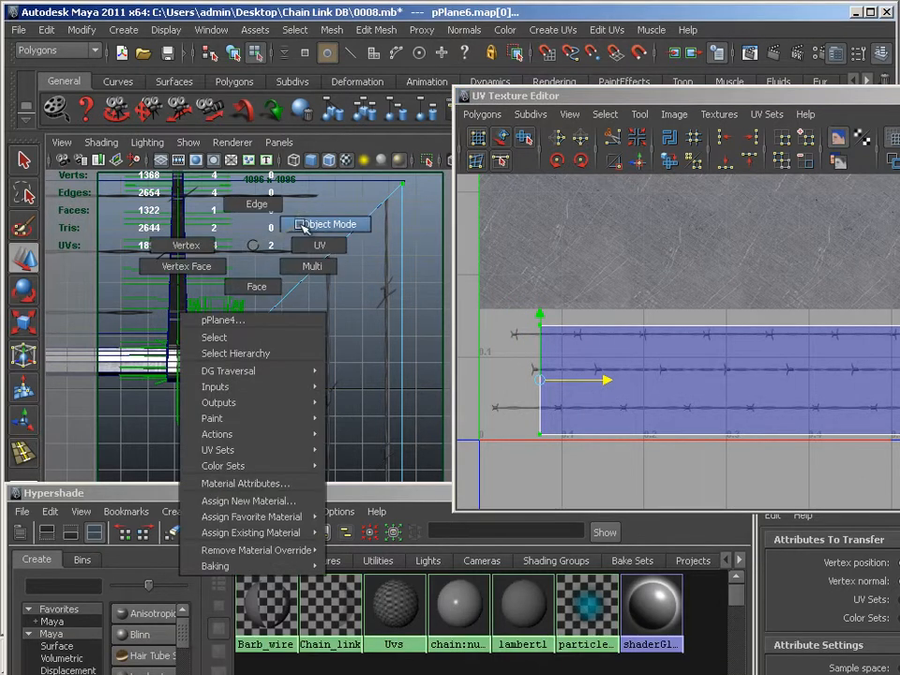
- Put the barbed wire plane in UV mode and select its UV shell for editing
click(326, 225)
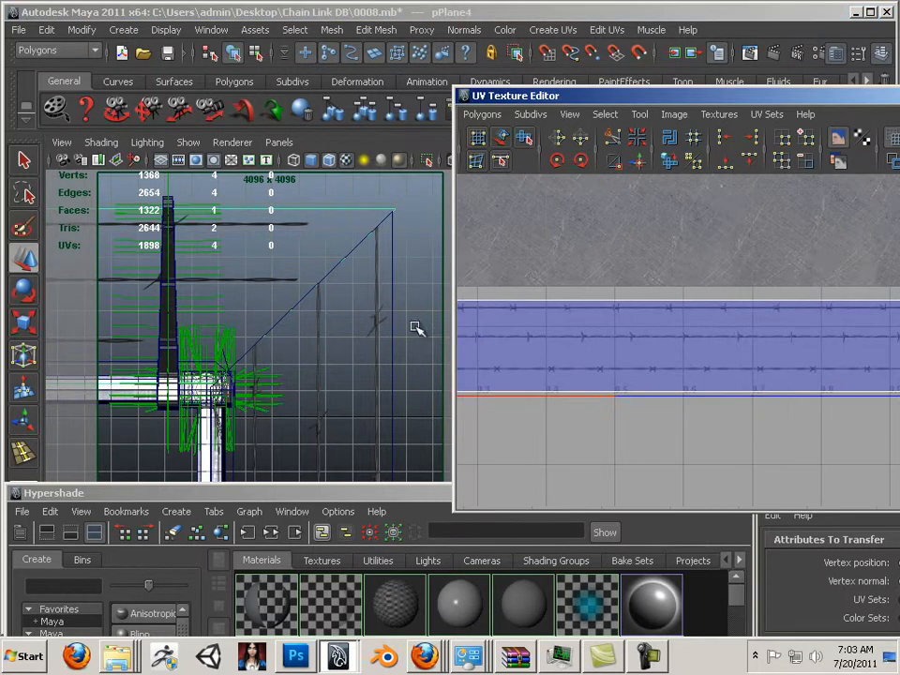
right_click(304, 296)
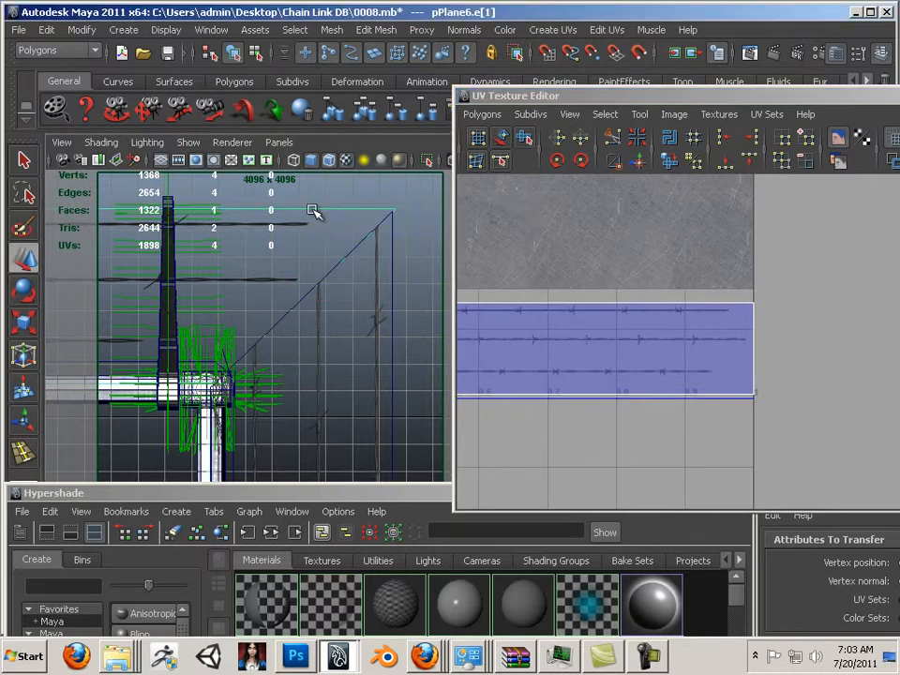
right_click(751, 366)
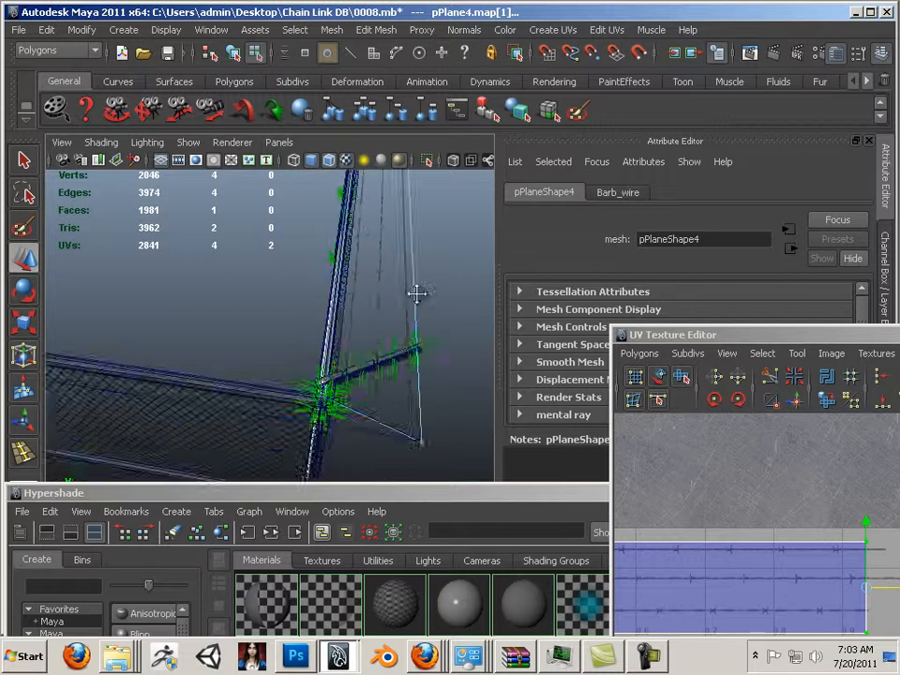
- Combine the barbed wire arm pieces into one mesh (polySurface433) and centre its pivot
drag(413, 296, 277, 289)
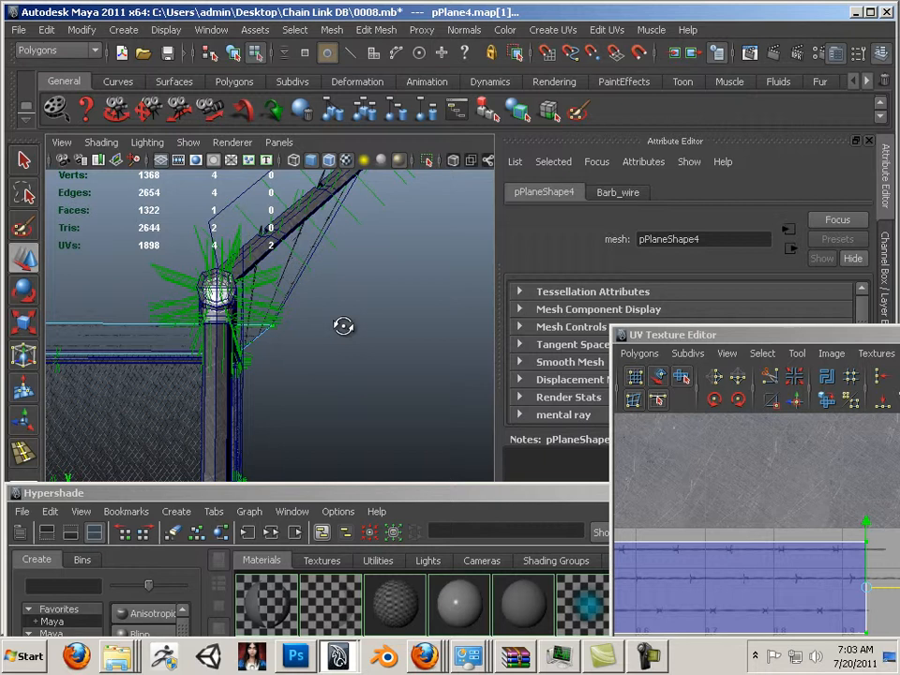
drag(345, 327, 297, 261)
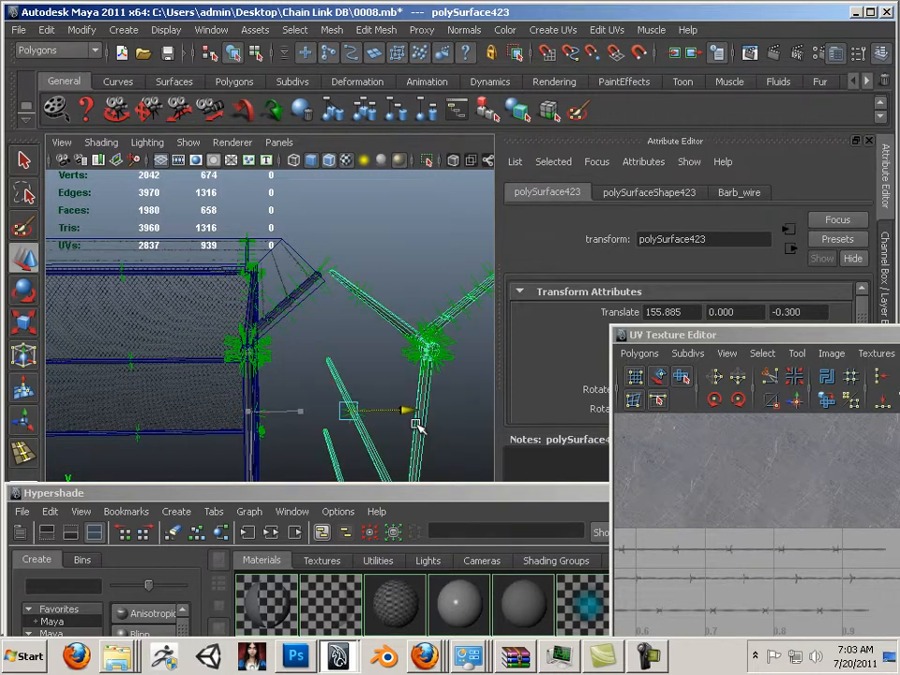
click(330, 30)
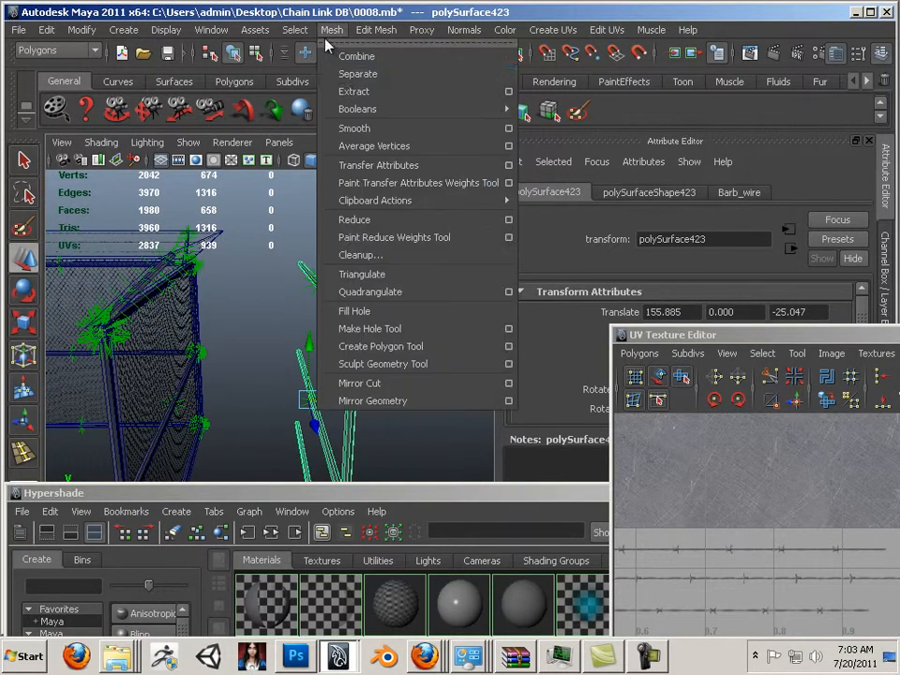
click(356, 56)
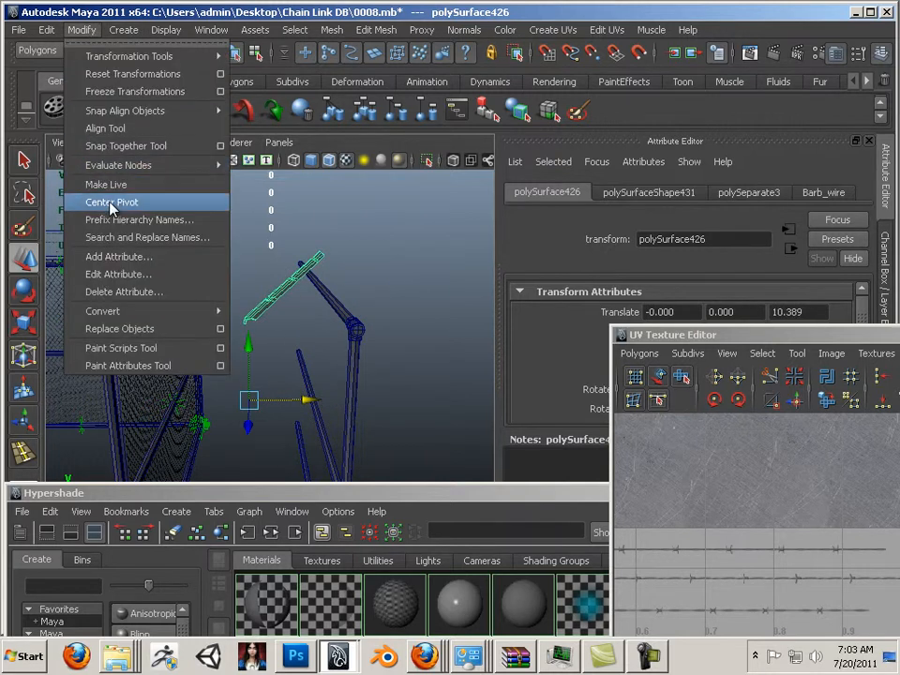
click(111, 202)
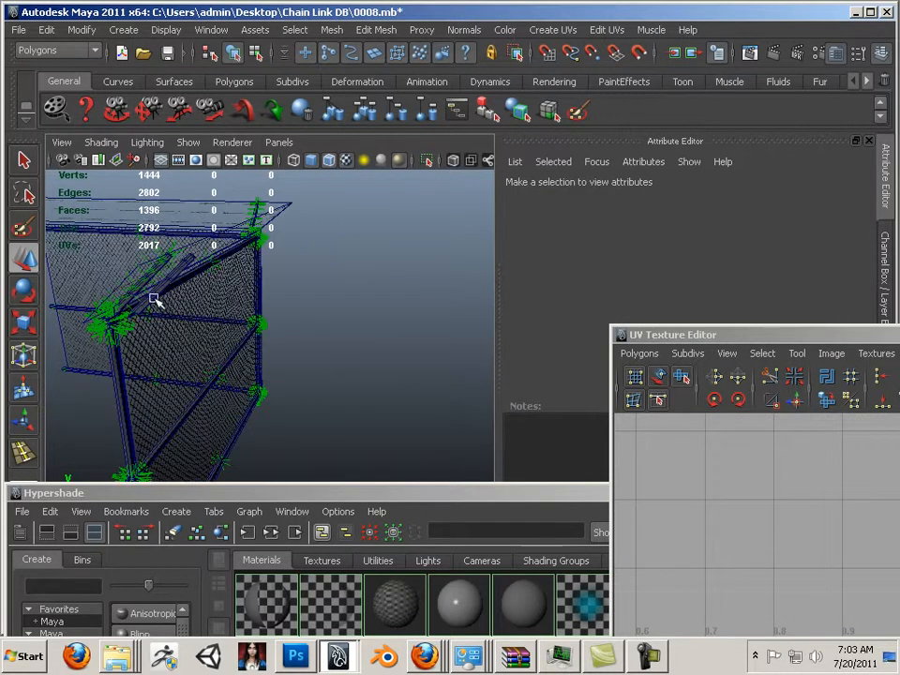
- Select the combined corner arm and orbit to inspect it at the corner post
click(216, 328)
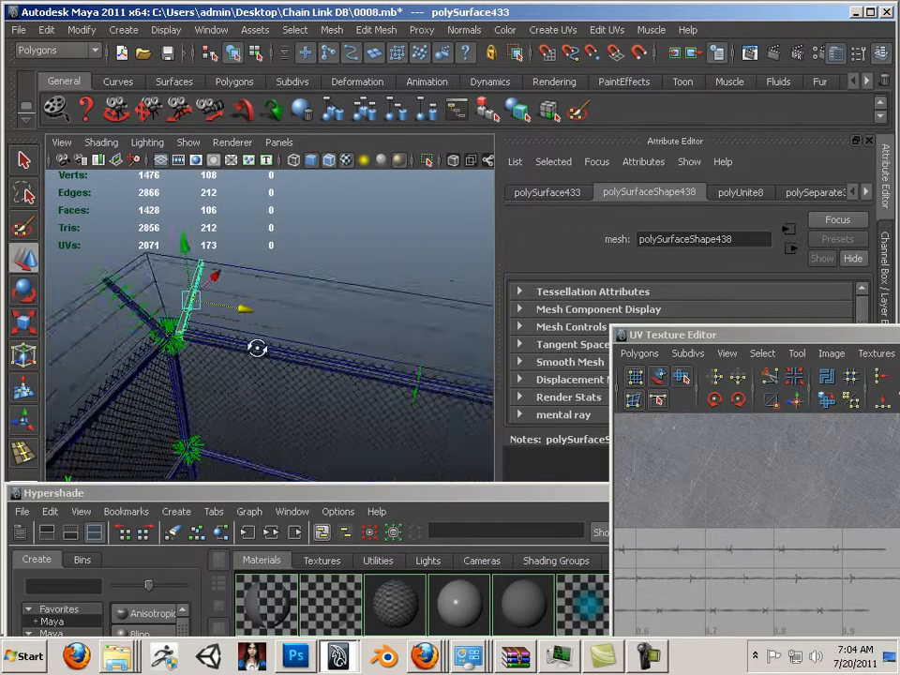
drag(259, 347, 430, 368)
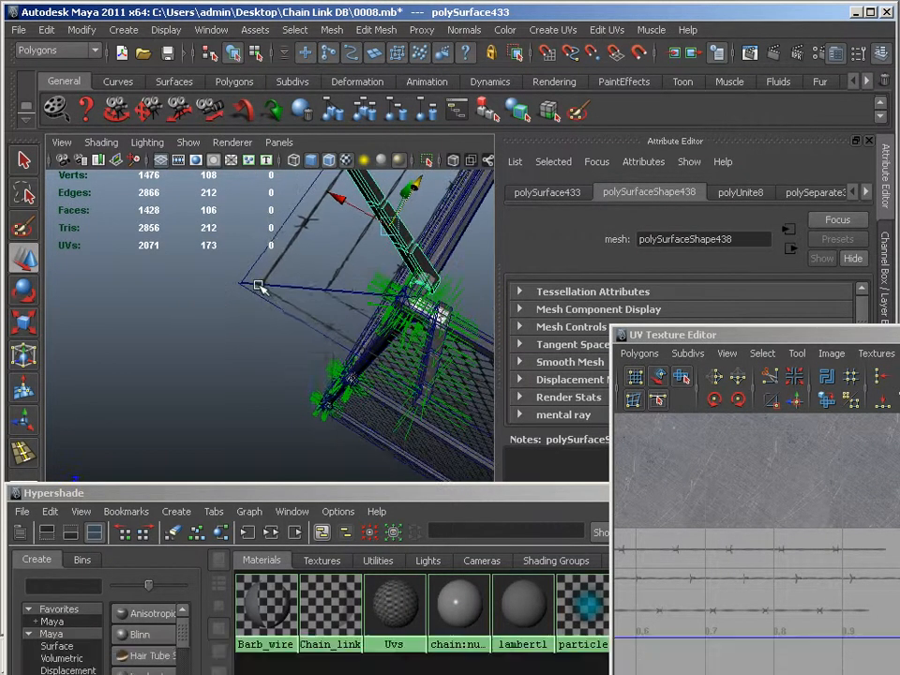
- Switch the barbed wire plane pPlane4 into vertex selection mode via the marking menu
right_click(262, 285)
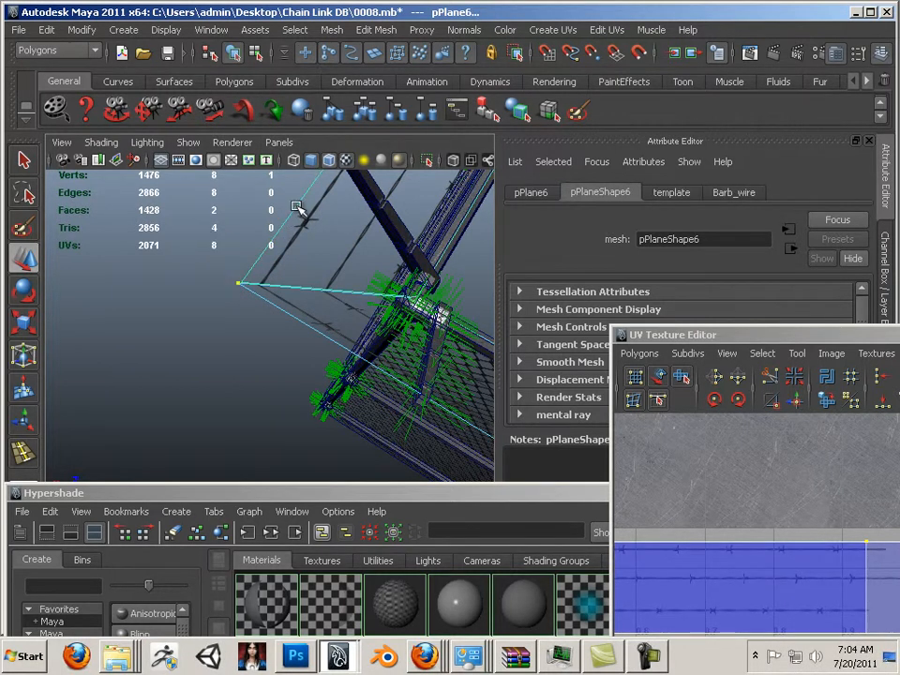
click(297, 319)
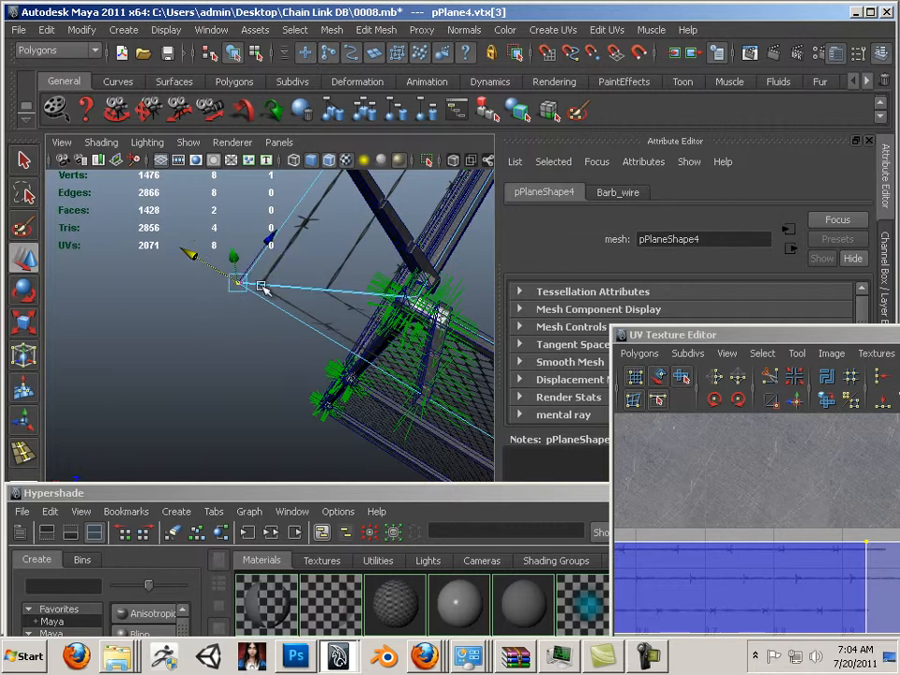
mouse_move(248, 413)
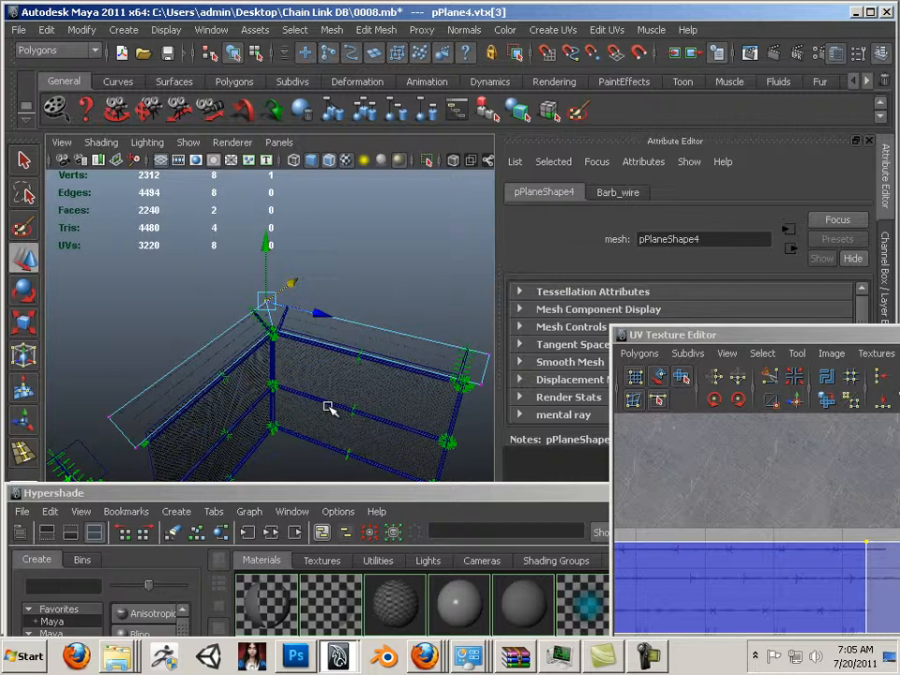
drag(329, 409, 304, 358)
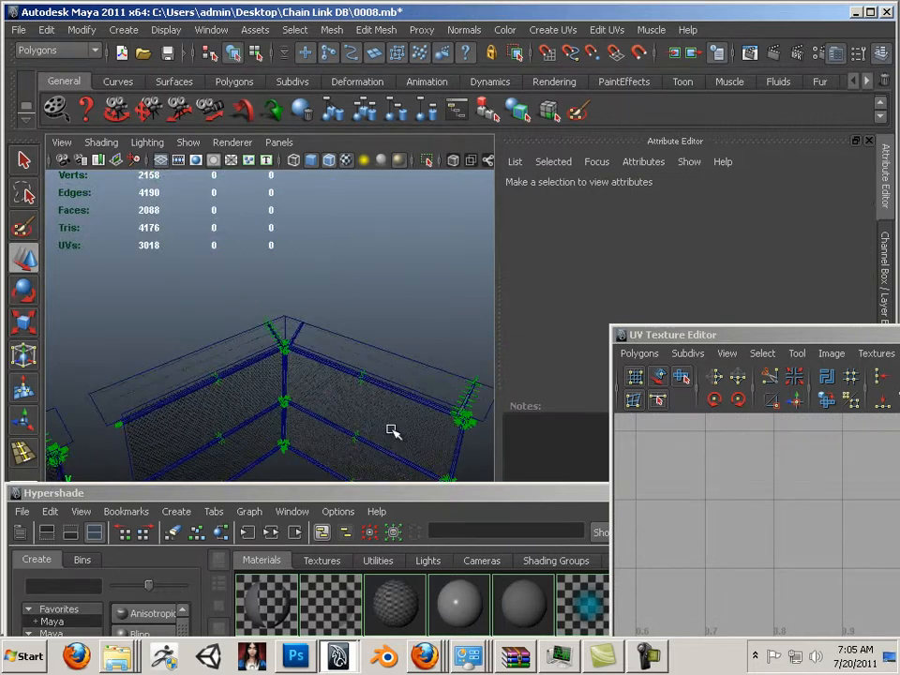
drag(394, 431, 338, 315)
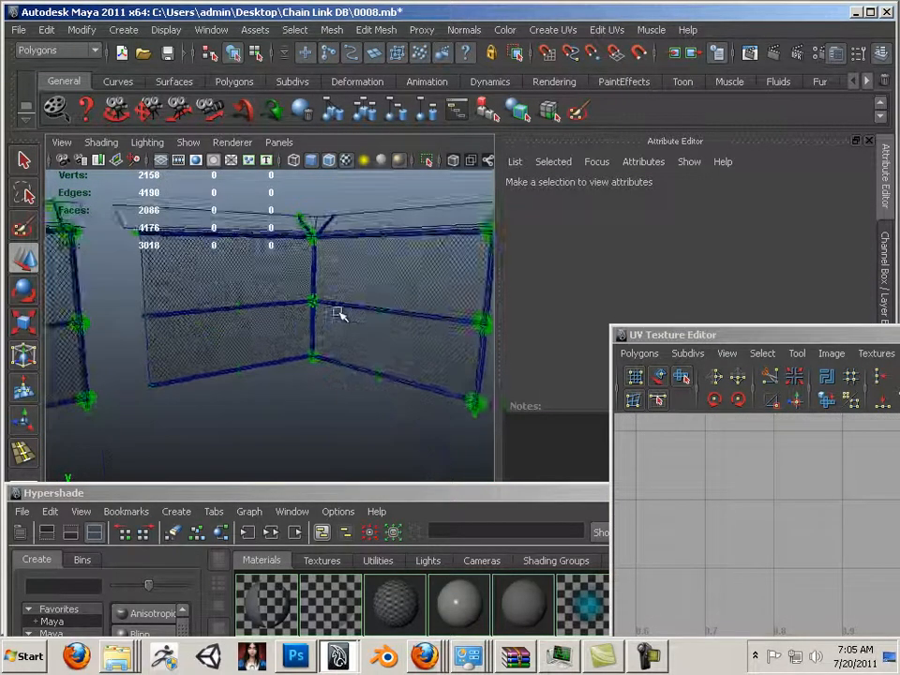
drag(338, 315, 251, 341)
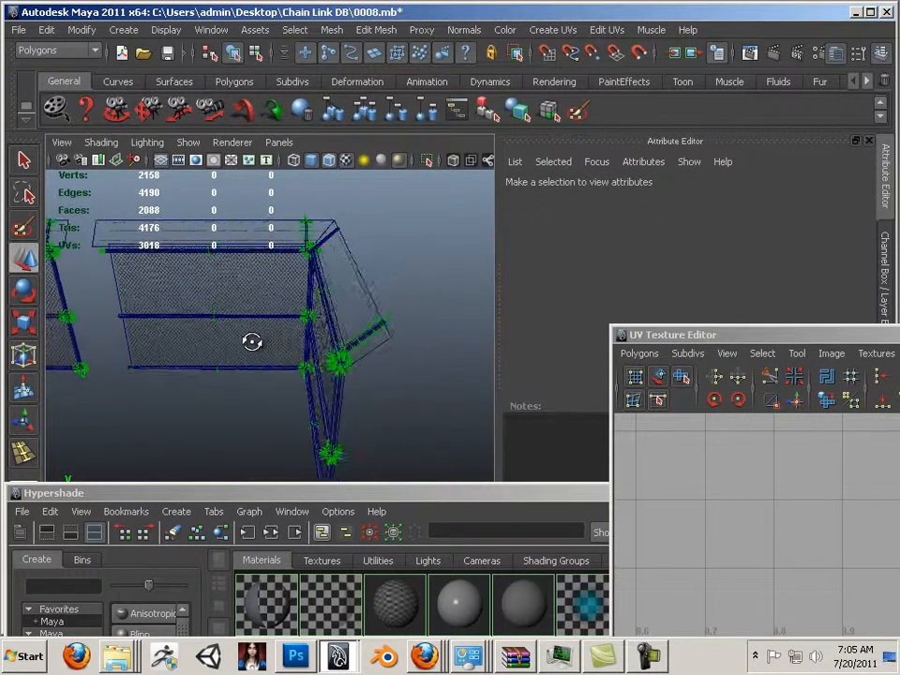
drag(252, 341, 379, 300)
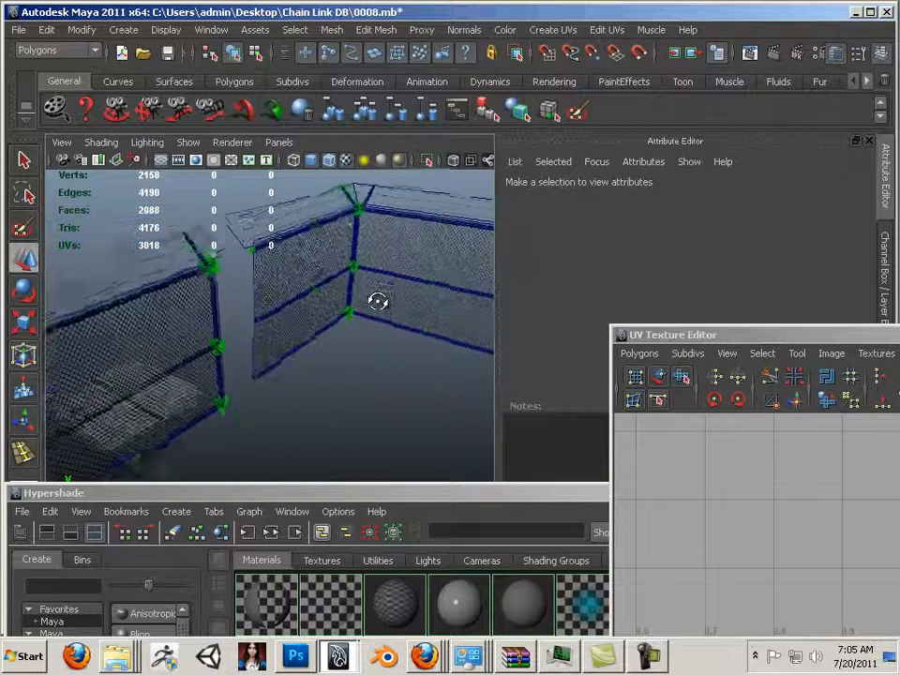
drag(379, 300, 277, 304)
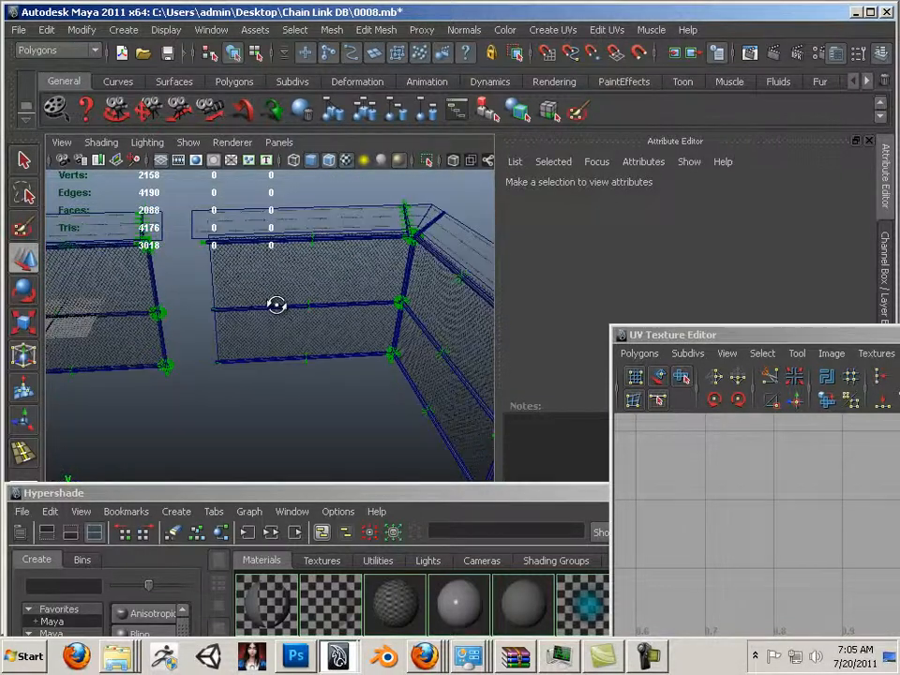